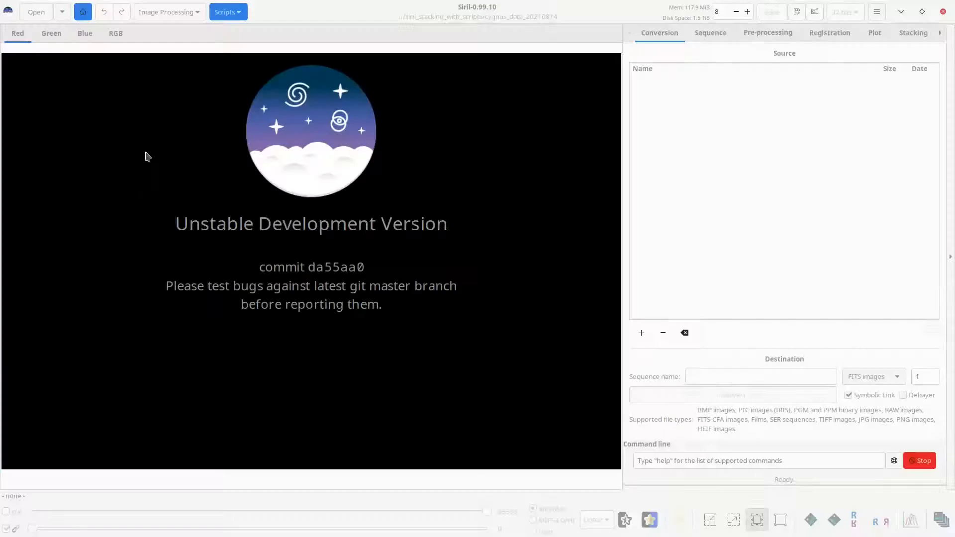
# Step: Open result.fit from the cygnus_data_20210814 folder
pyautogui.click(36, 11)
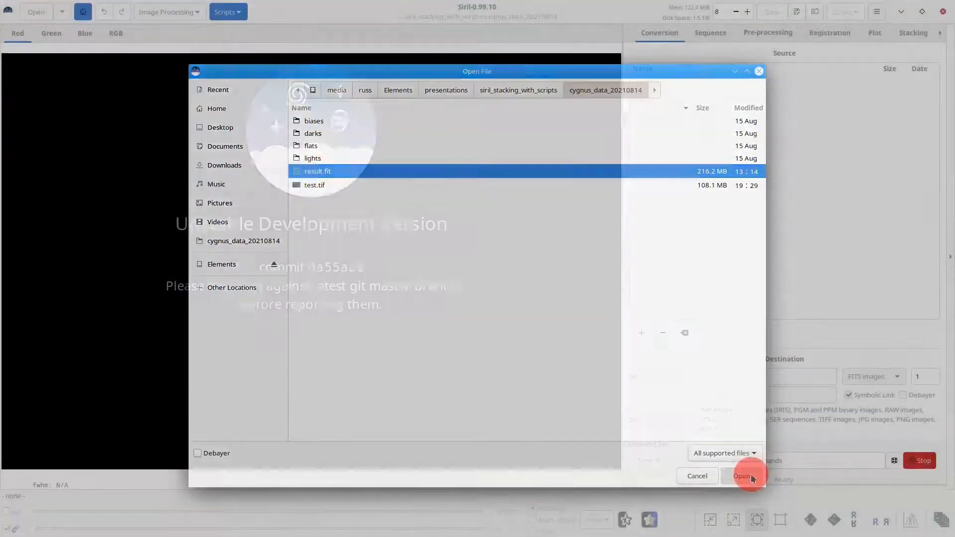
pyautogui.click(742, 476)
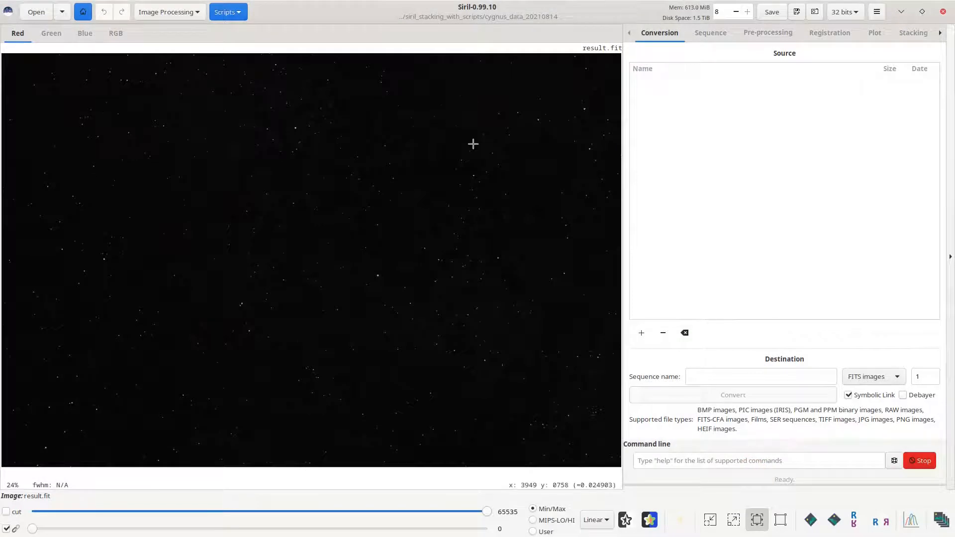
pyautogui.moveTo(459, 57)
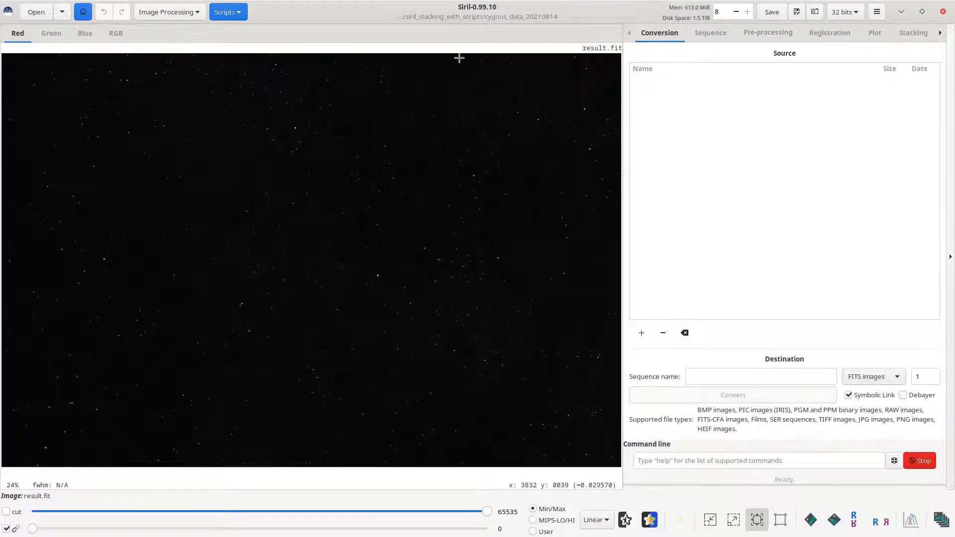
pyautogui.moveTo(443, 243)
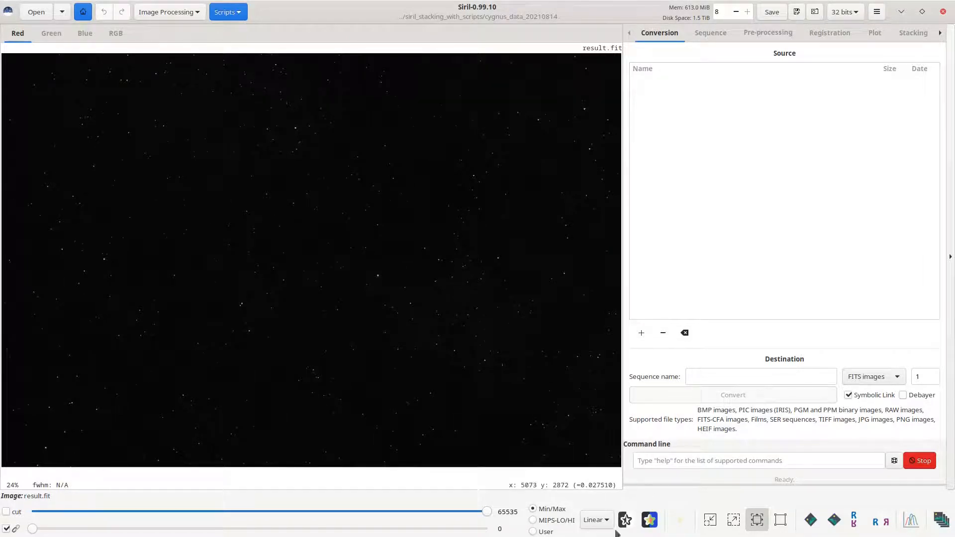
# Step: Cycle the display through Logarithm, Square root, Squared, Asinh and AutoStretch, ending on Histogram
pyautogui.click(595, 520)
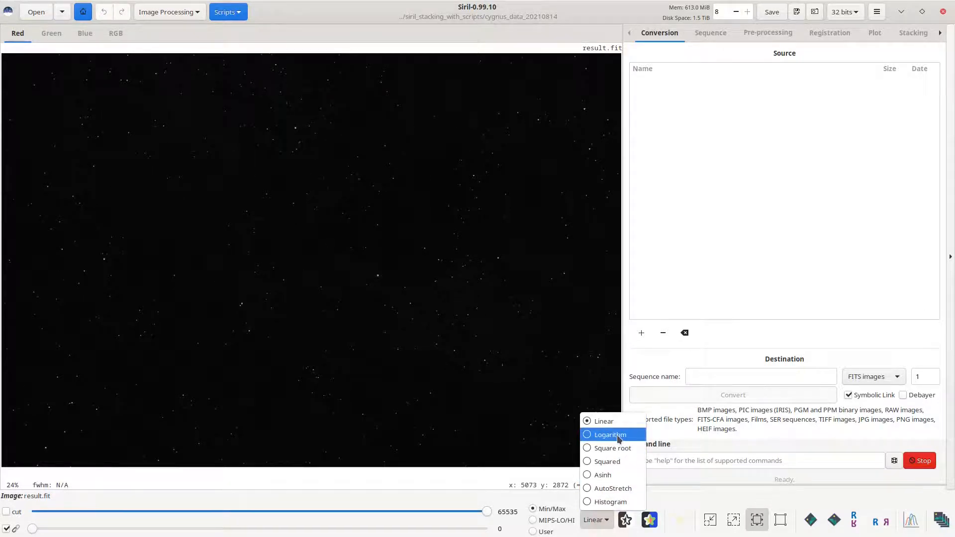
pyautogui.click(608, 434)
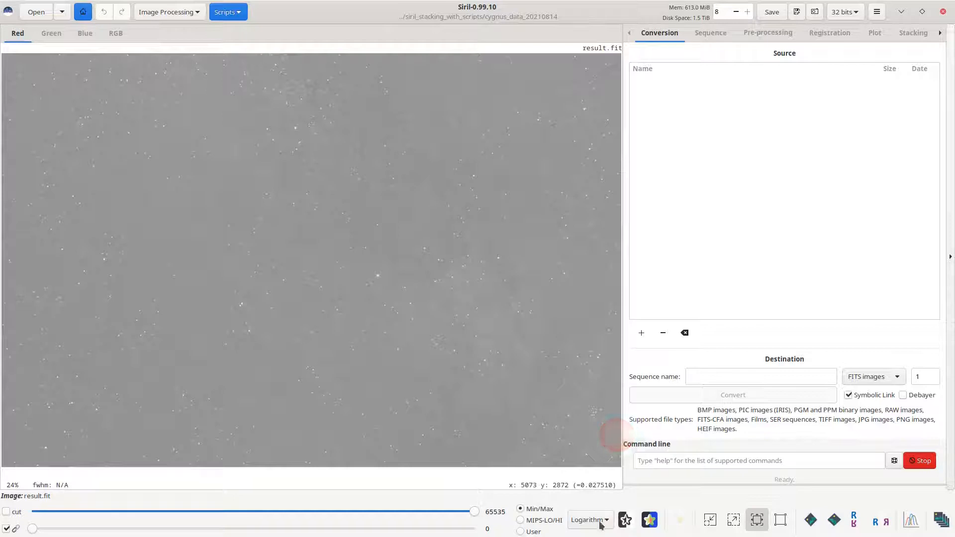
pyautogui.click(588, 519)
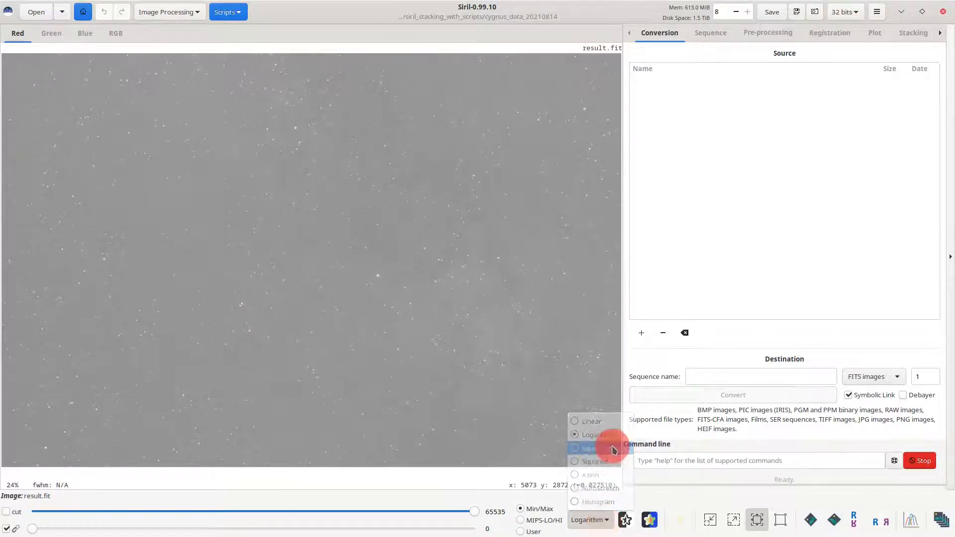
pyautogui.click(588, 449)
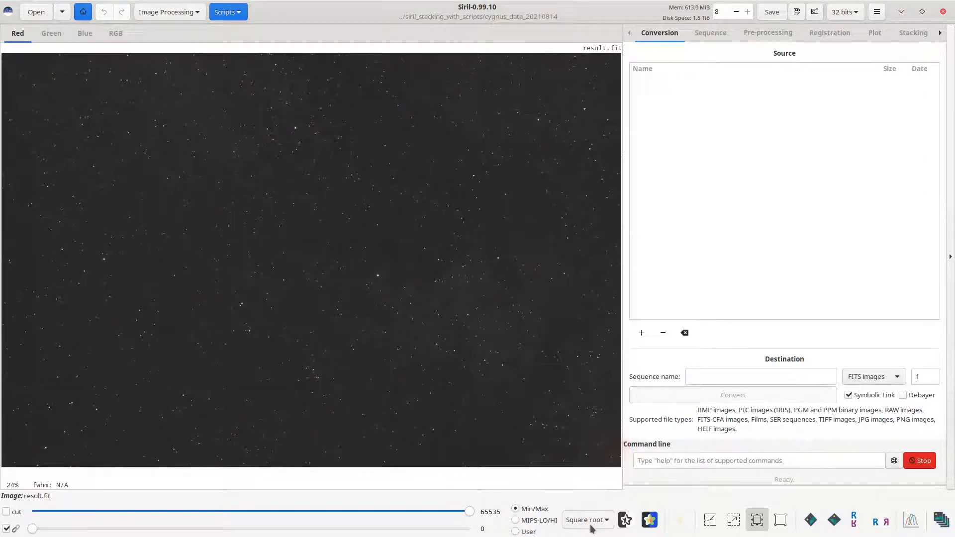
pyautogui.click(586, 519)
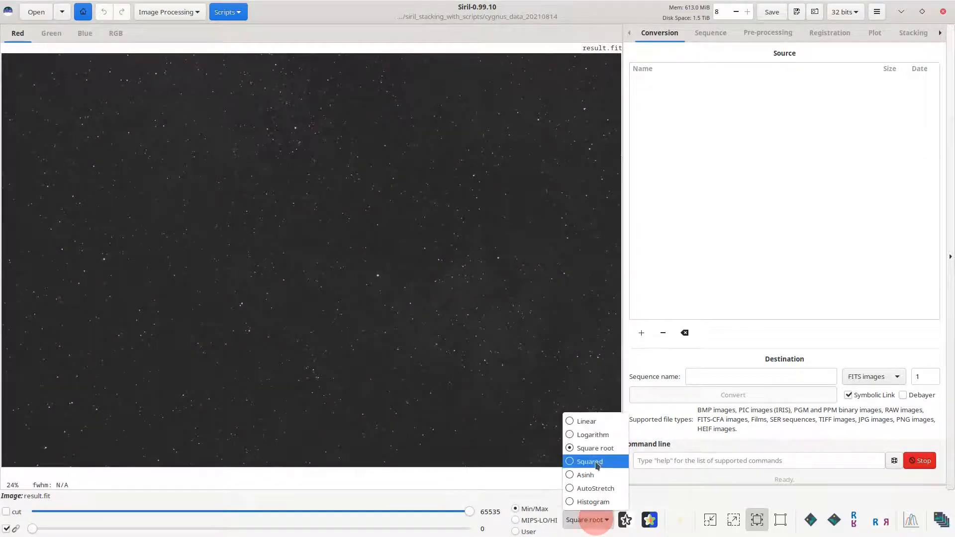
pyautogui.click(589, 462)
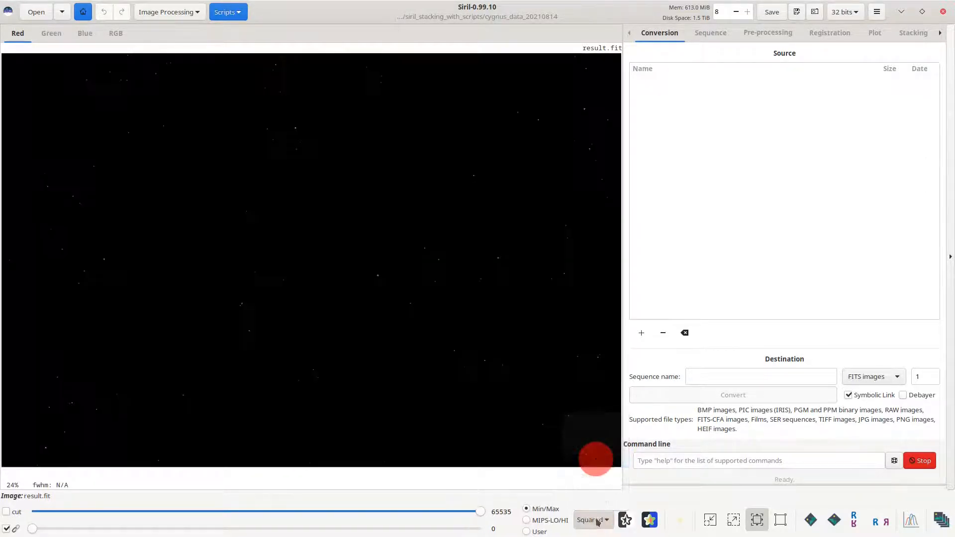
pyautogui.click(592, 520)
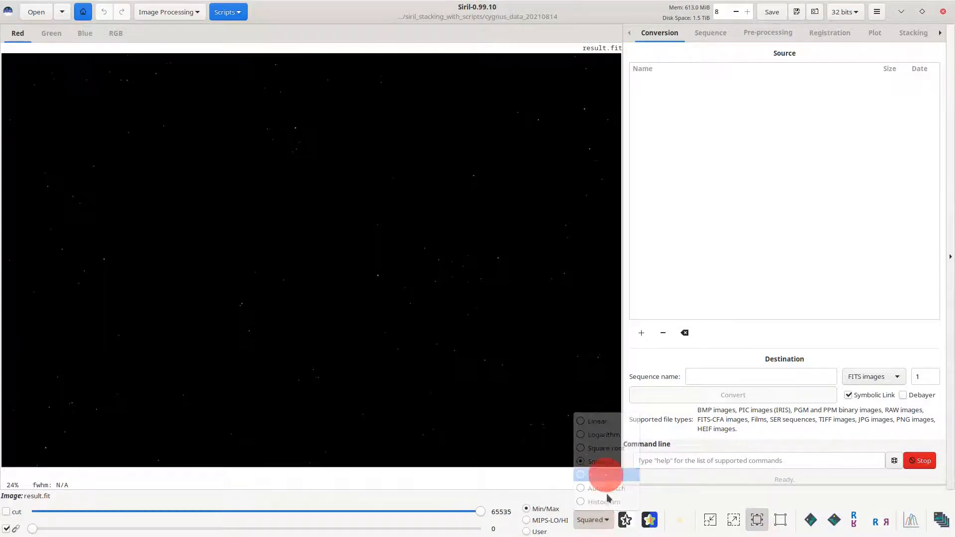
pyautogui.click(600, 475)
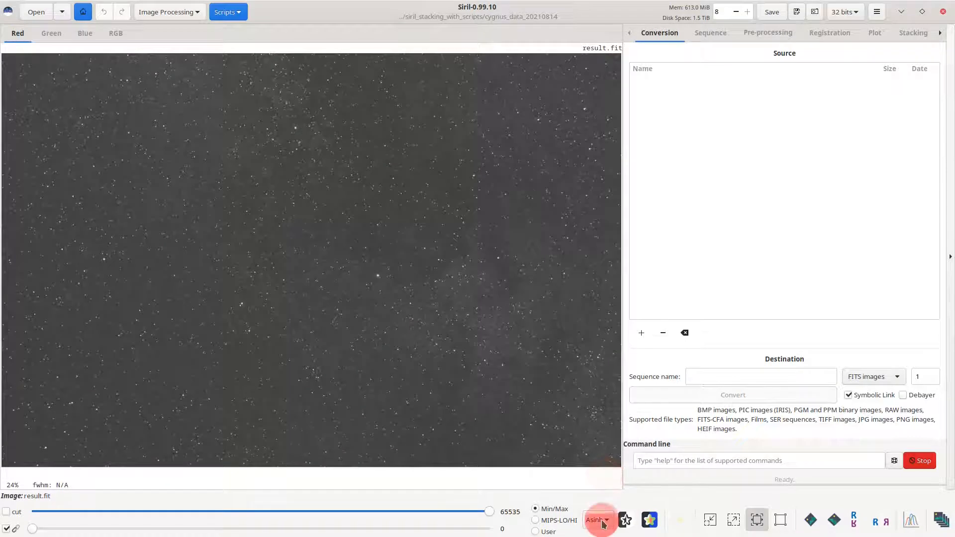
pyautogui.click(599, 519)
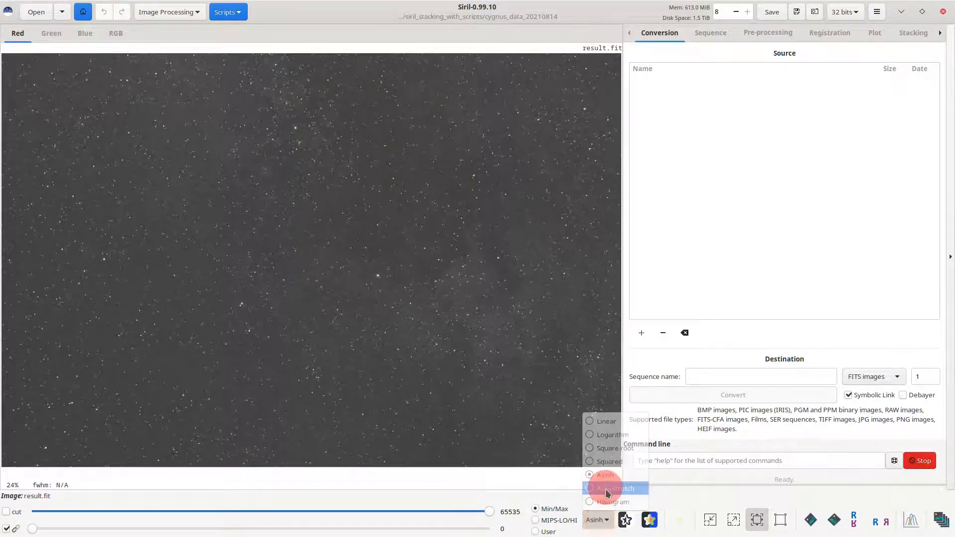
pyautogui.click(615, 488)
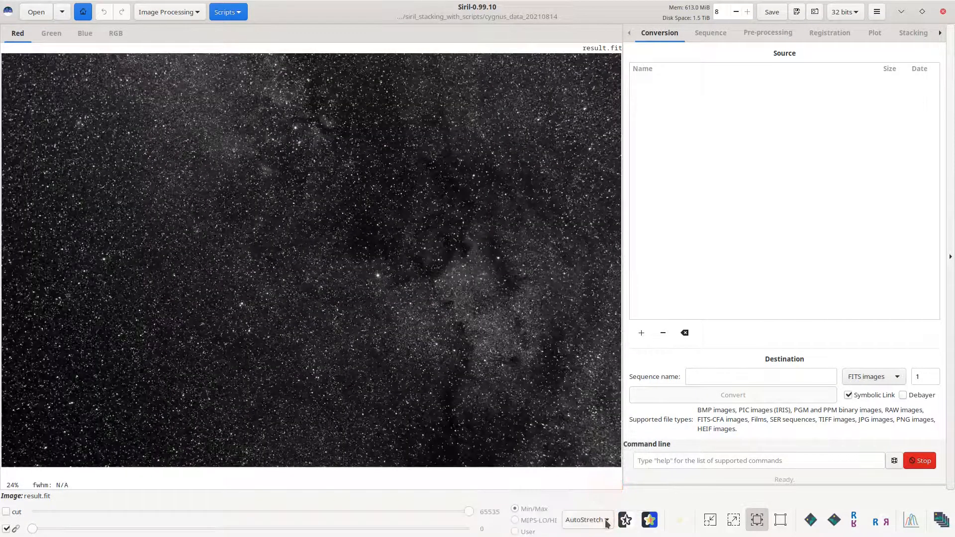
pyautogui.click(587, 519)
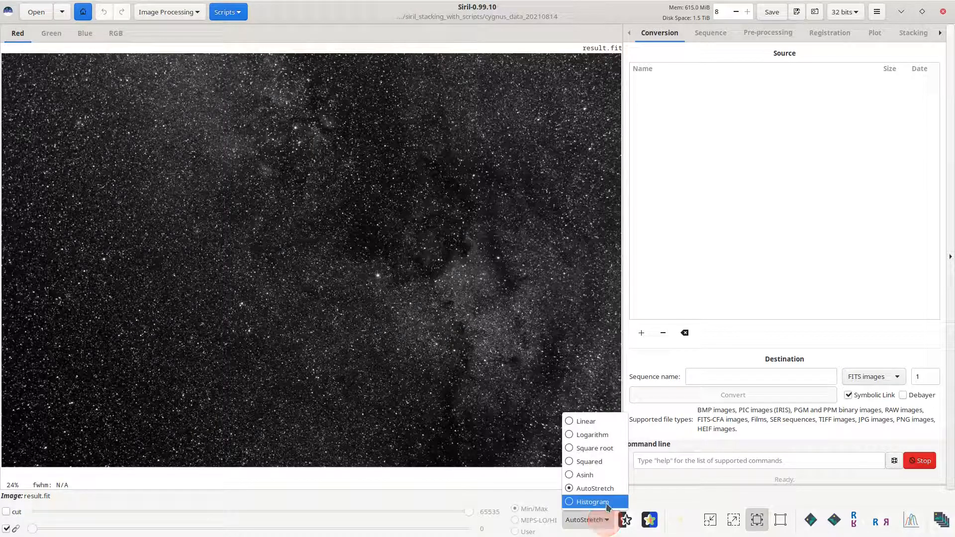
pyautogui.click(589, 502)
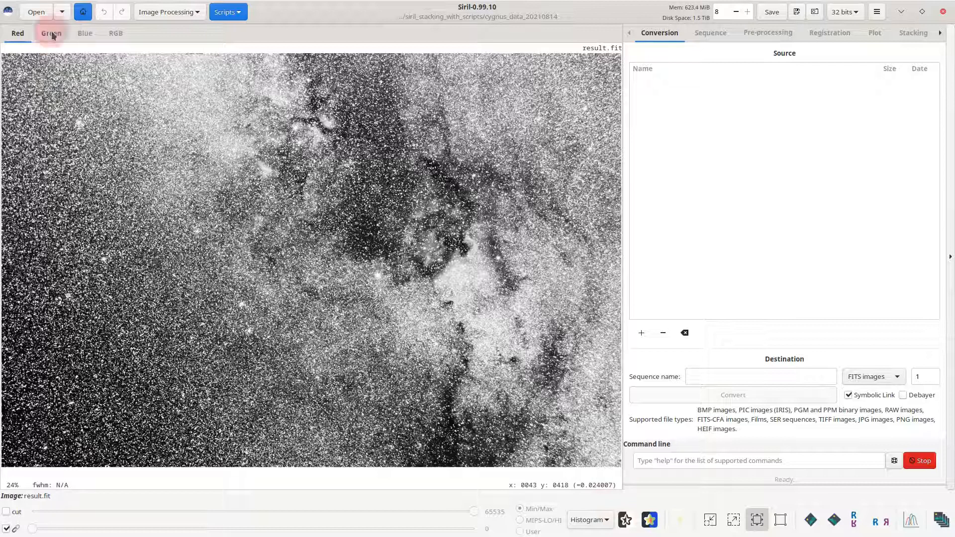
# Step: Switch the image to the RGB tab to see it in full colour
pyautogui.click(116, 33)
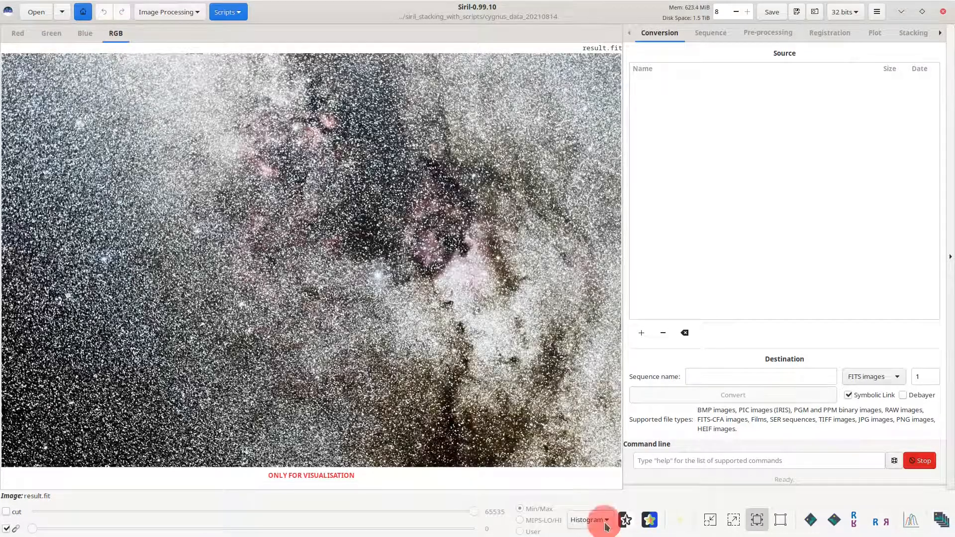
pyautogui.click(588, 520)
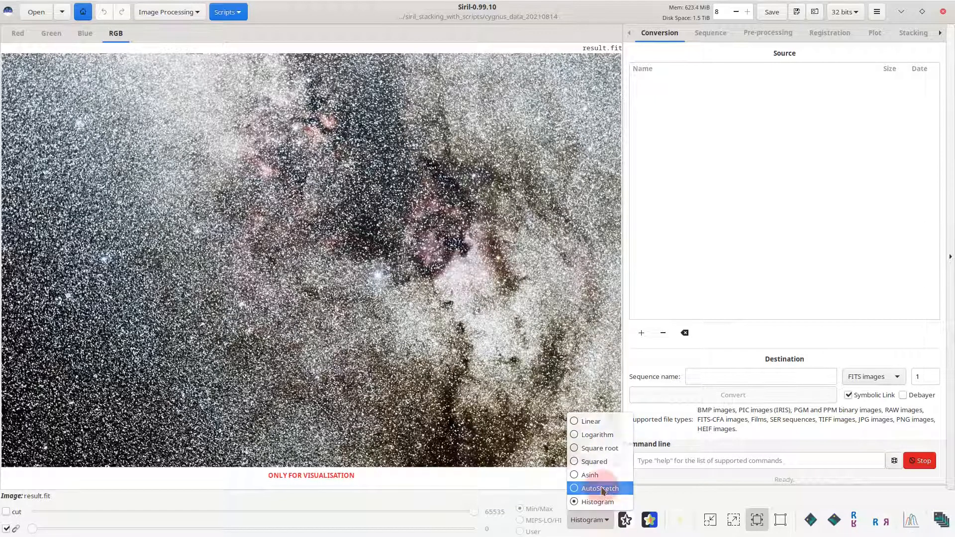
# Step: Set the RGB display to AutoStretch, exposing the green cast, and reach the Color Calibration submenu
pyautogui.click(600, 488)
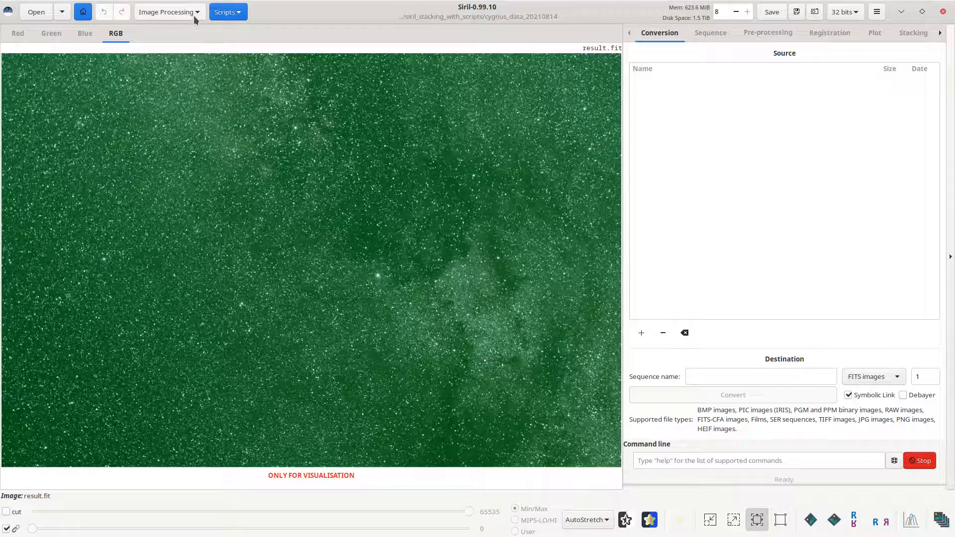
pyautogui.click(165, 12)
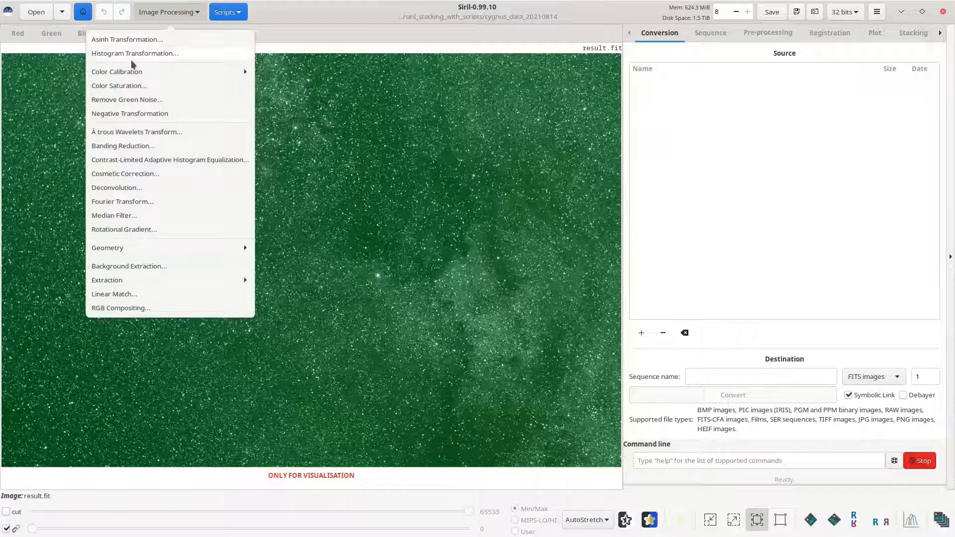
pyautogui.moveTo(203, 74)
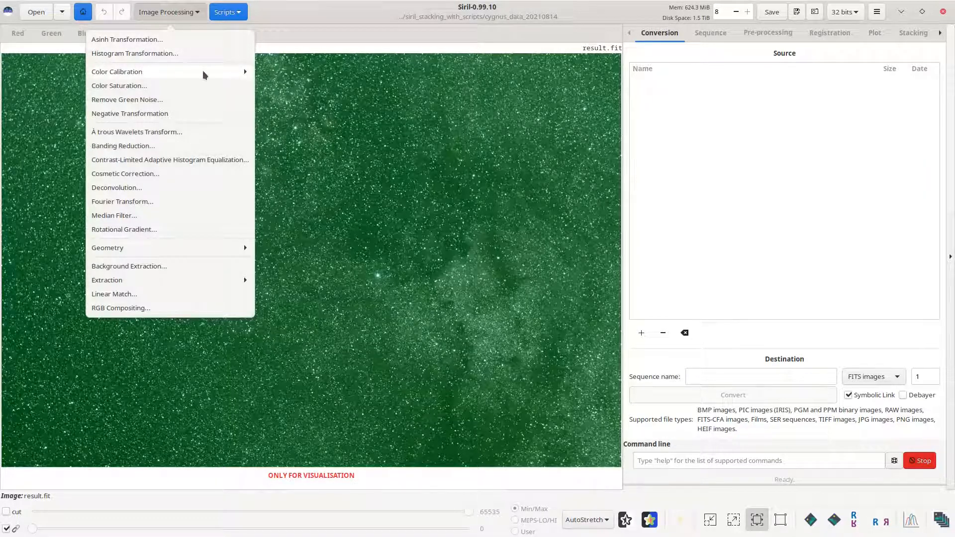
pyautogui.click(116, 71)
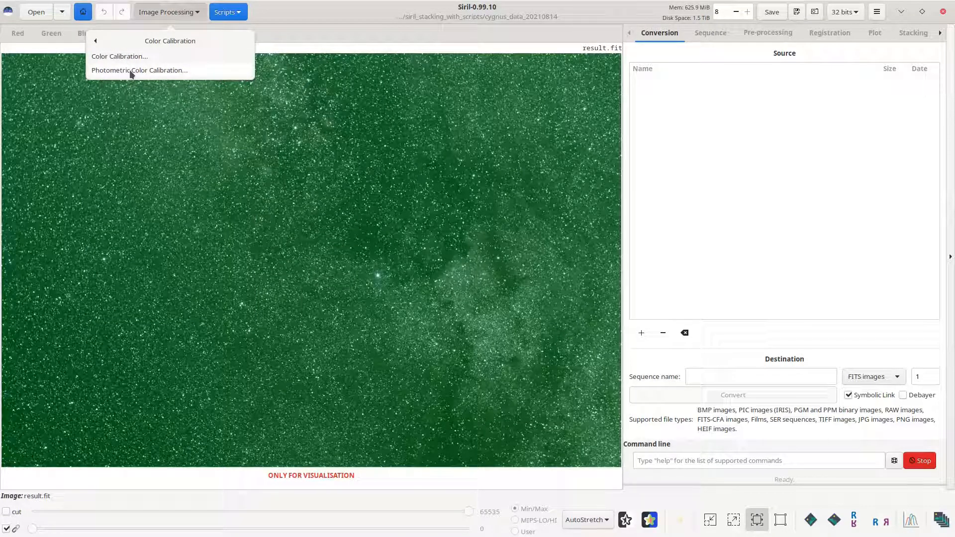
# Step: Resolve Deneb's coordinates in Photometric Color Calibration, enable downsampling, then close without running
pyautogui.click(139, 70)
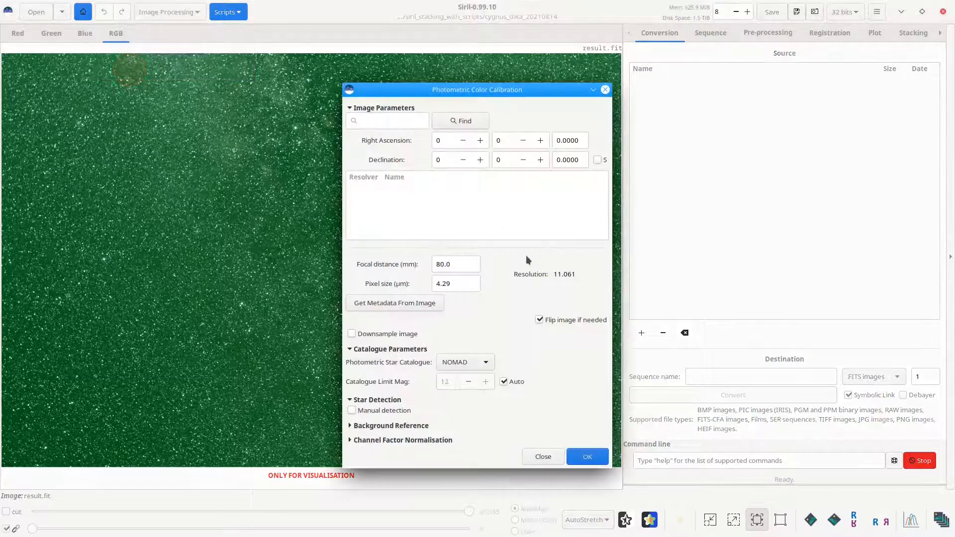
pyautogui.click(387, 120)
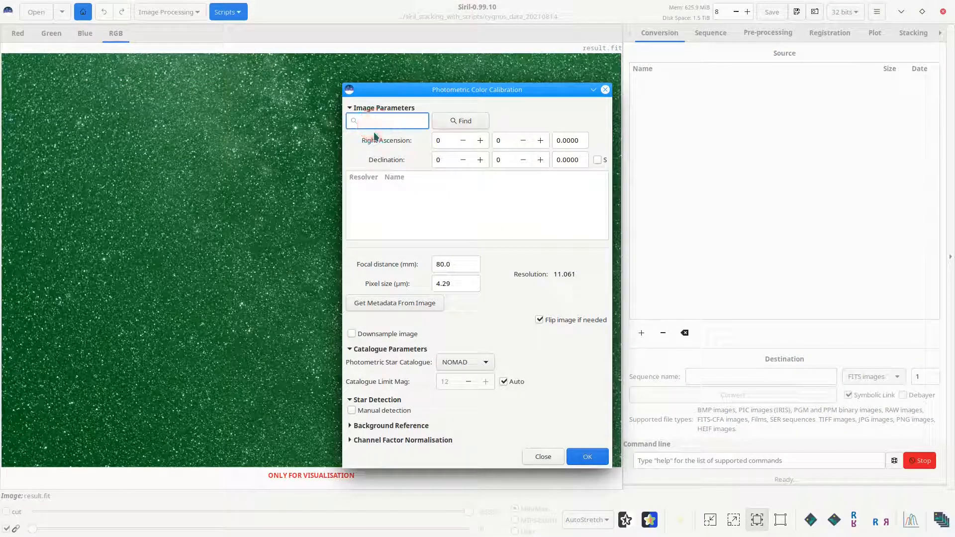
pyautogui.write('Deneb')
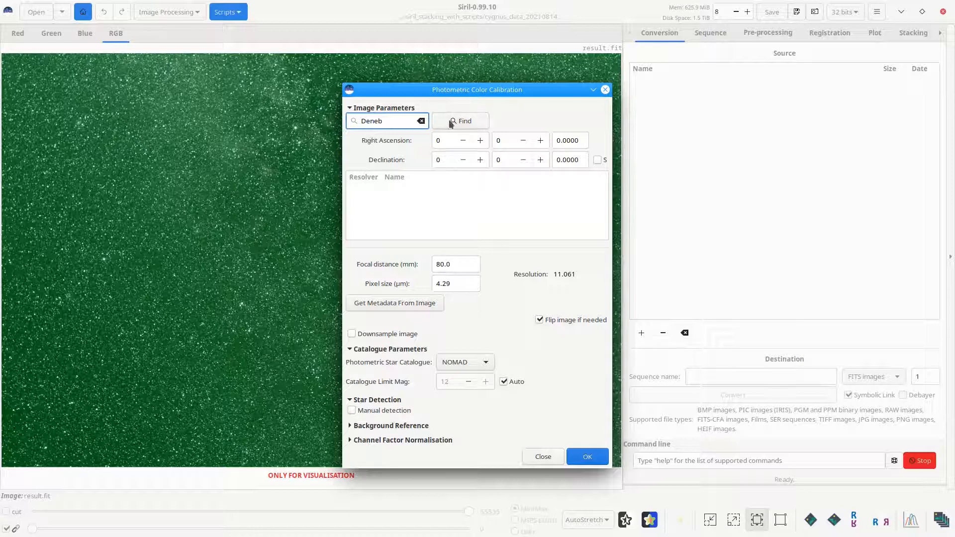
pyautogui.click(462, 120)
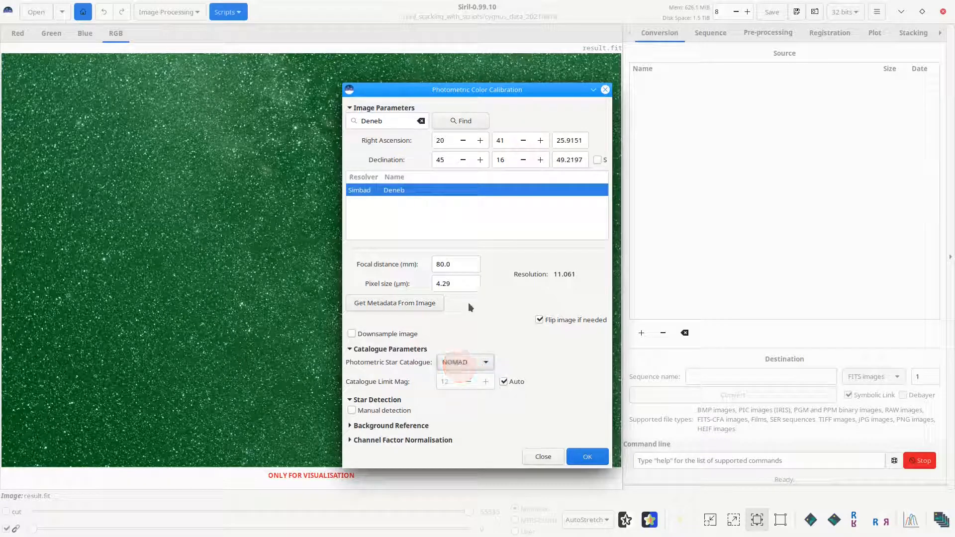
pyautogui.click(352, 334)
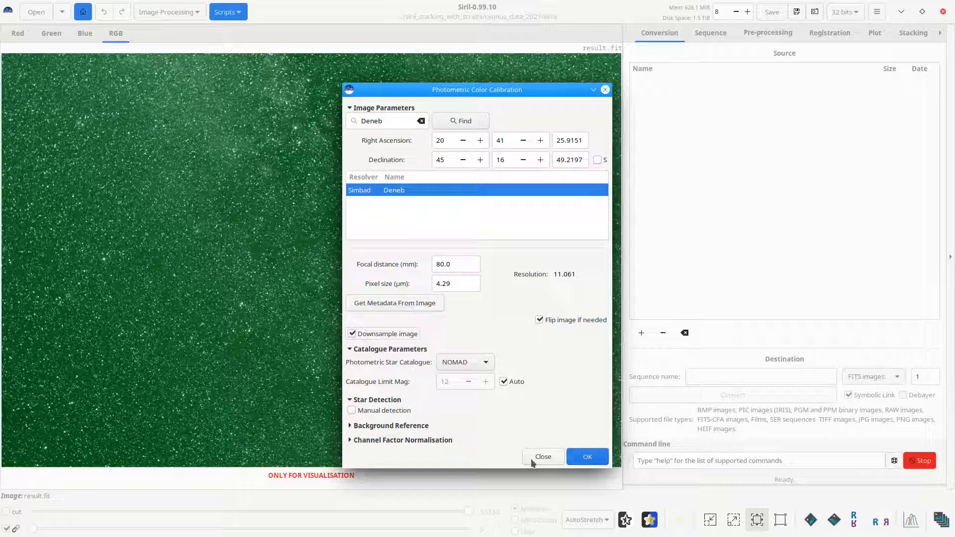
pyautogui.click(541, 456)
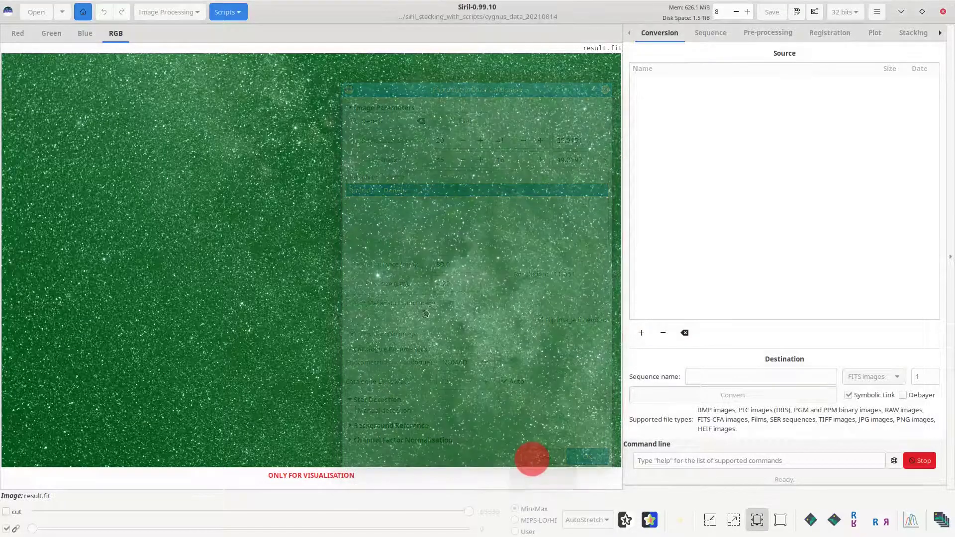
# Step: In manual Color Calibration, set a dark sky patch as background and a star-rich area as white reference
pyautogui.click(168, 11)
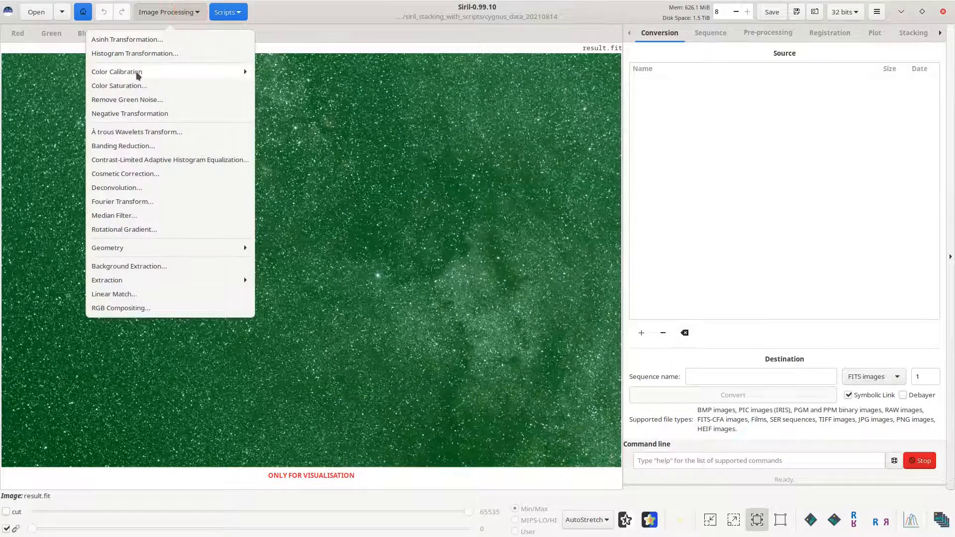
pyautogui.click(116, 72)
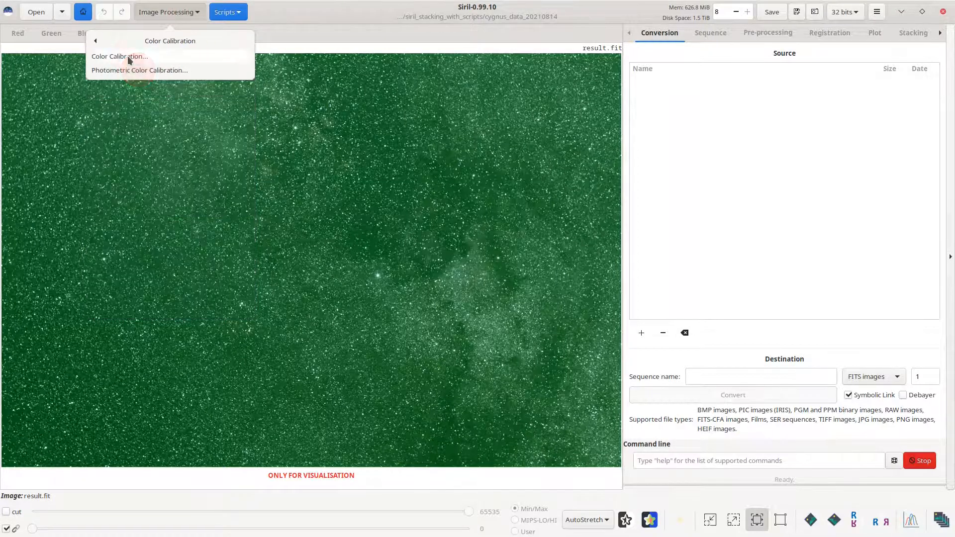
pyautogui.click(119, 57)
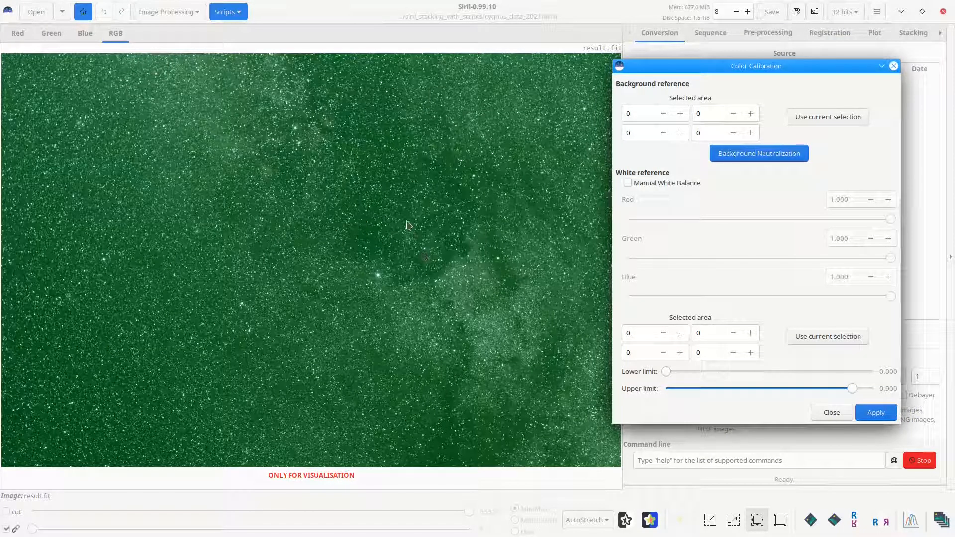
pyautogui.moveTo(456, 199)
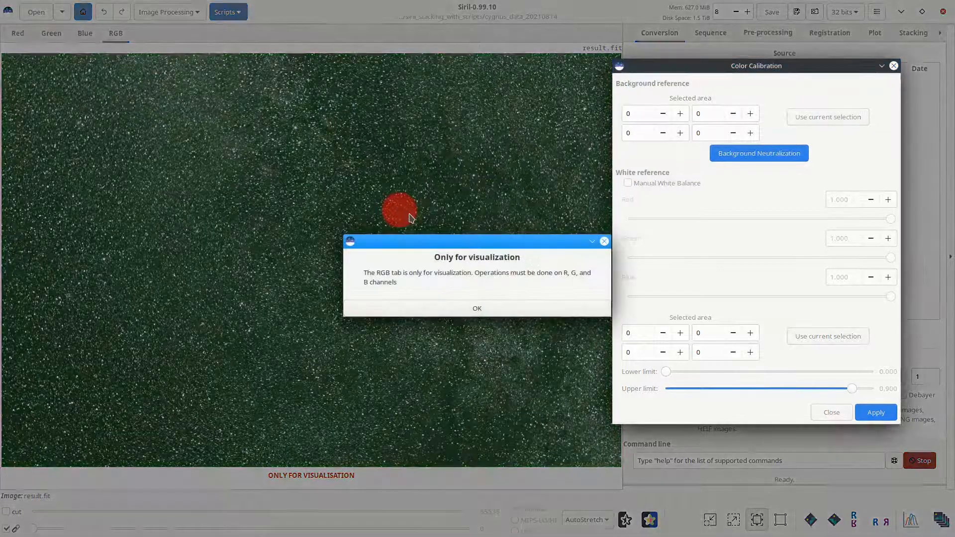
pyautogui.click(477, 308)
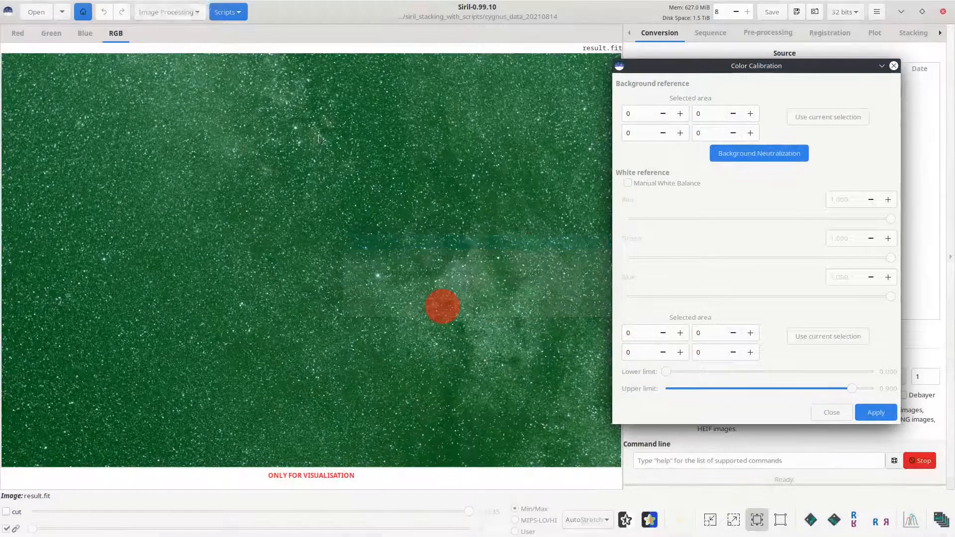
pyautogui.click(17, 33)
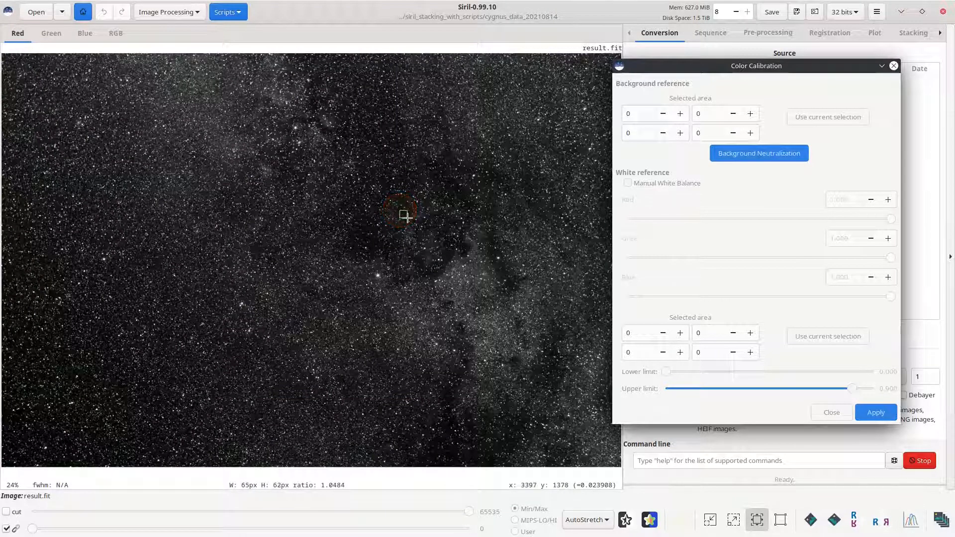
pyautogui.click(758, 153)
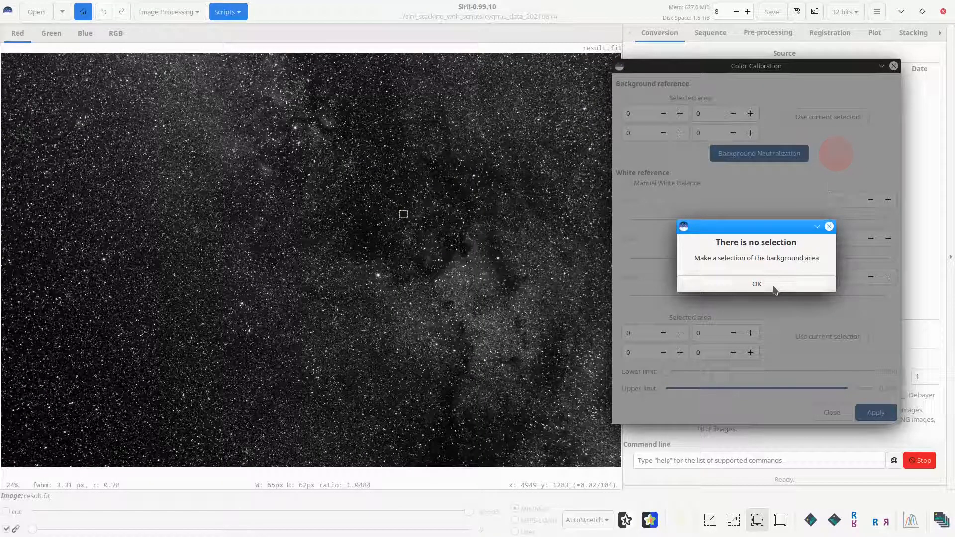
pyautogui.click(756, 284)
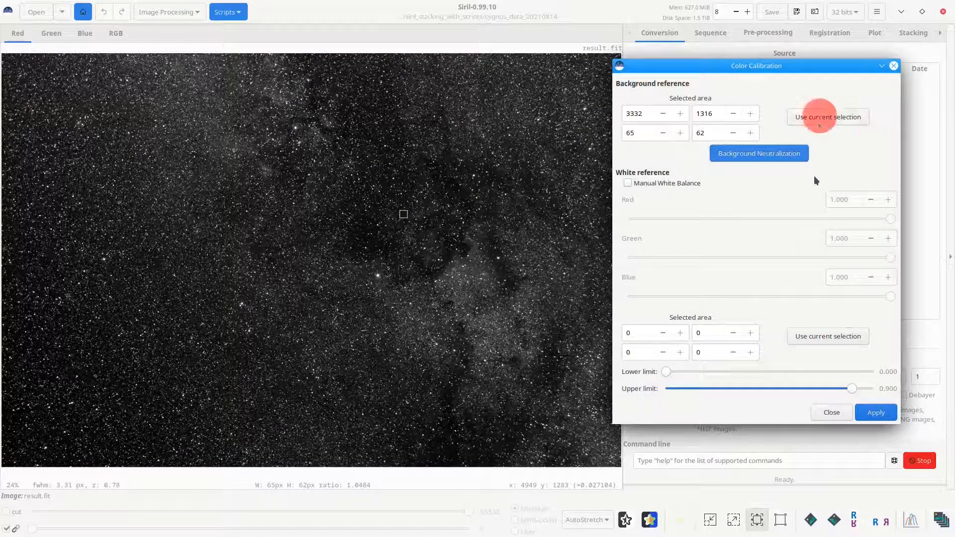
pyautogui.click(759, 153)
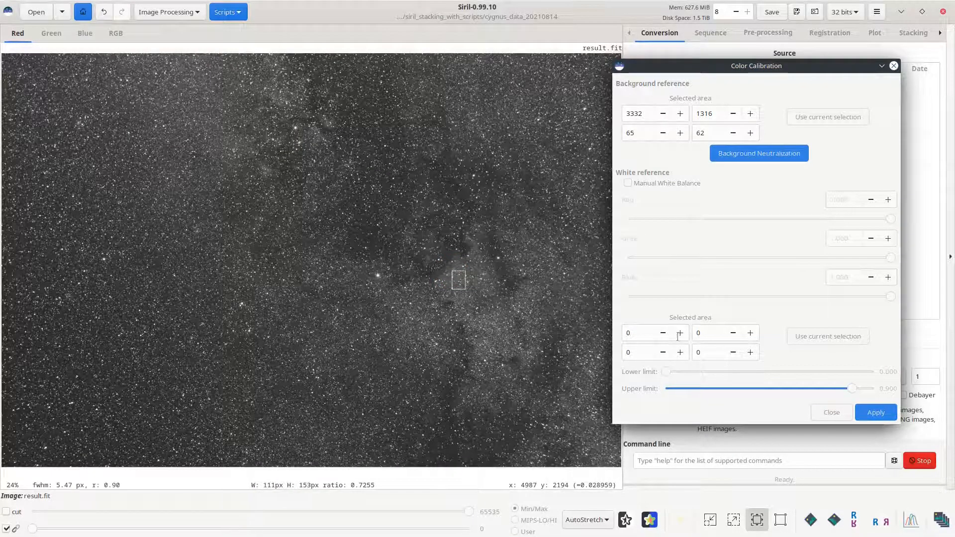
pyautogui.click(827, 336)
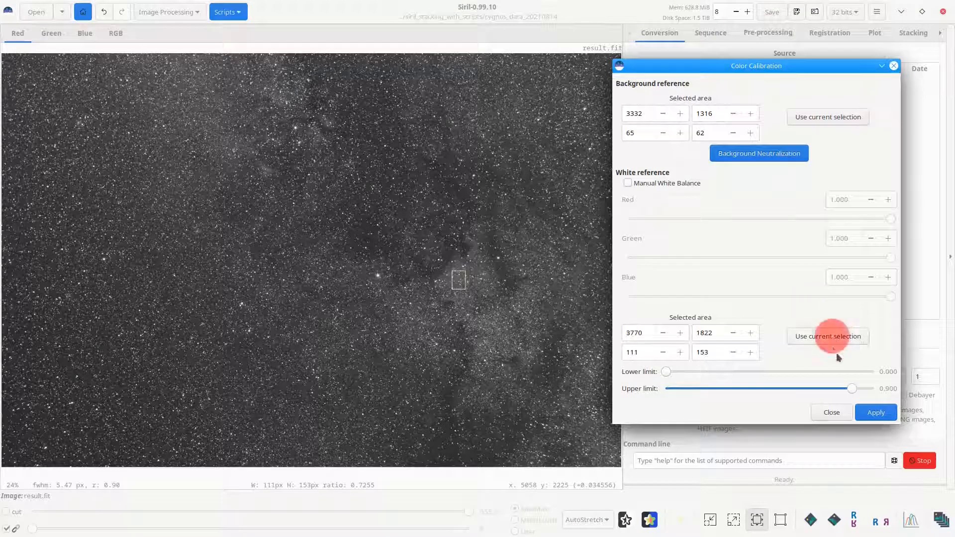
pyautogui.click(827, 336)
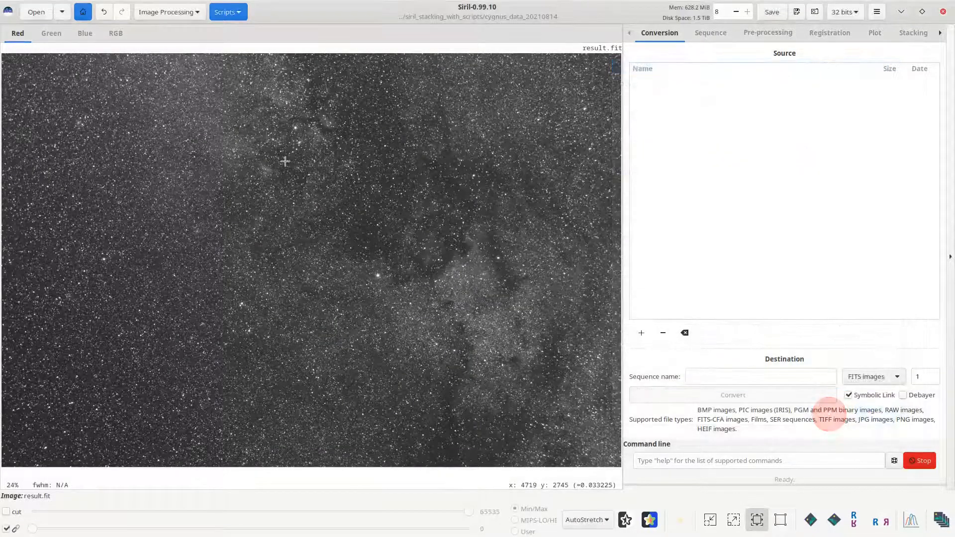
# Step: Show the calibrated image in RGB with a Linear display and open Histogram Transformation
pyautogui.click(115, 33)
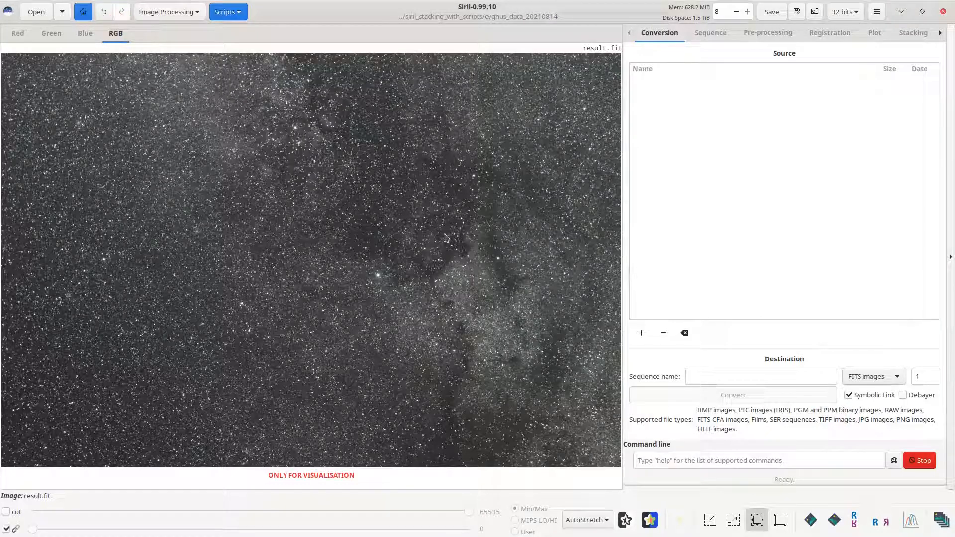
pyautogui.click(166, 12)
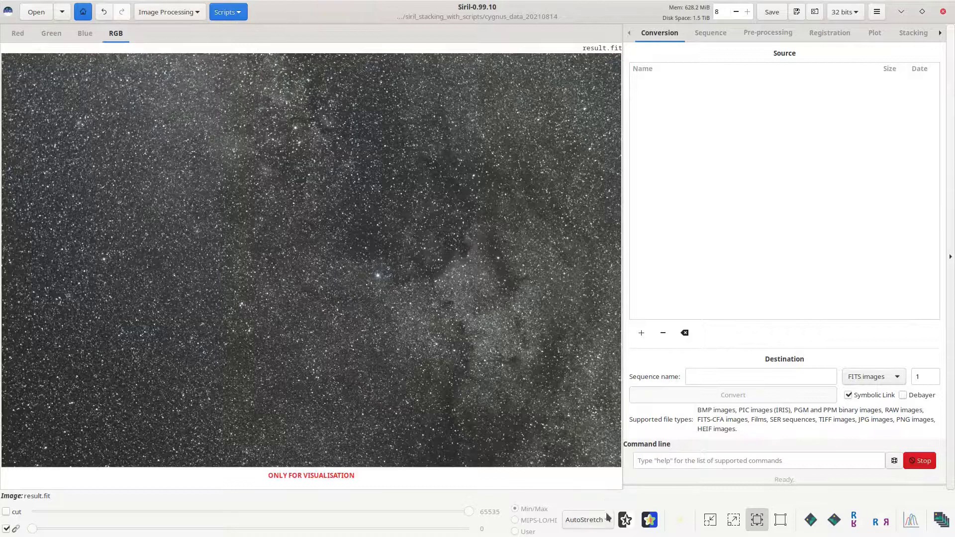
pyautogui.click(586, 519)
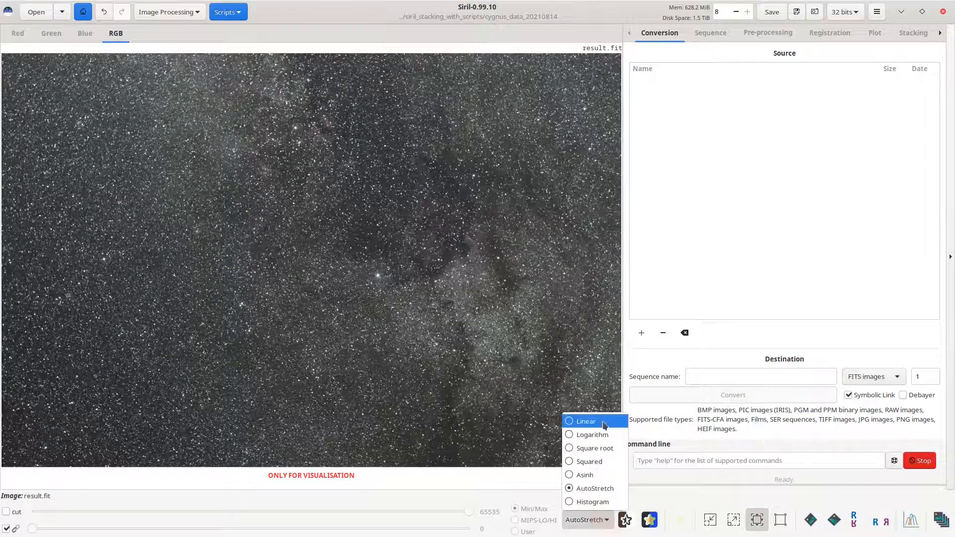
pyautogui.click(585, 421)
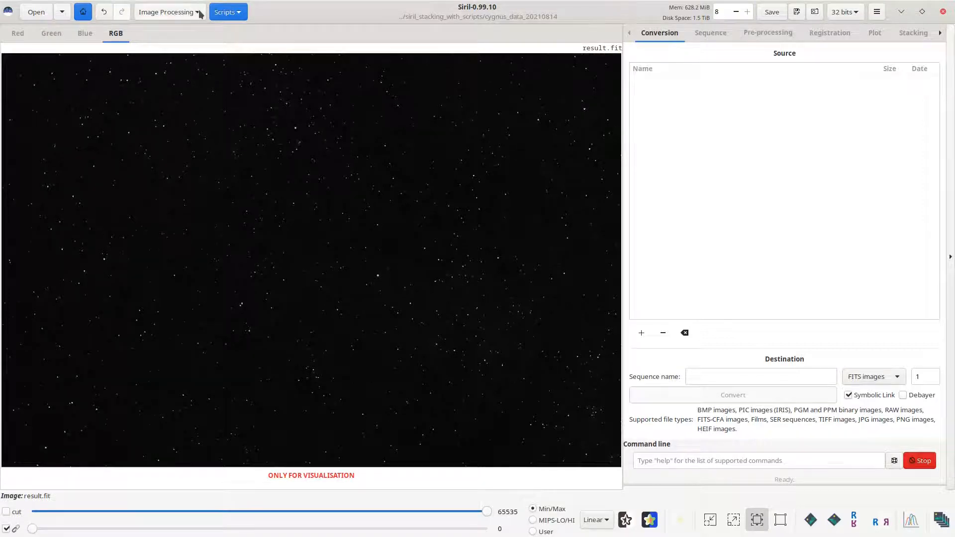
pyautogui.click(166, 12)
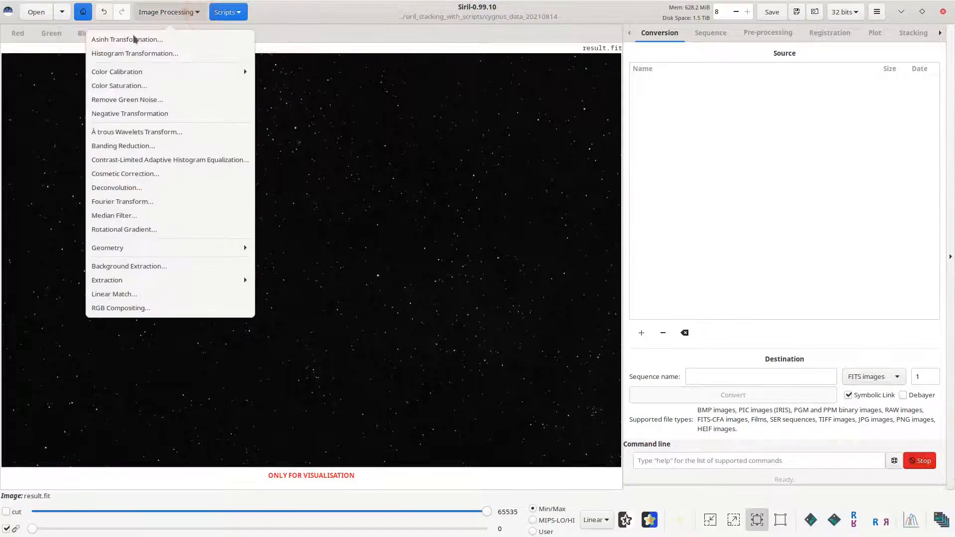
pyautogui.click(134, 53)
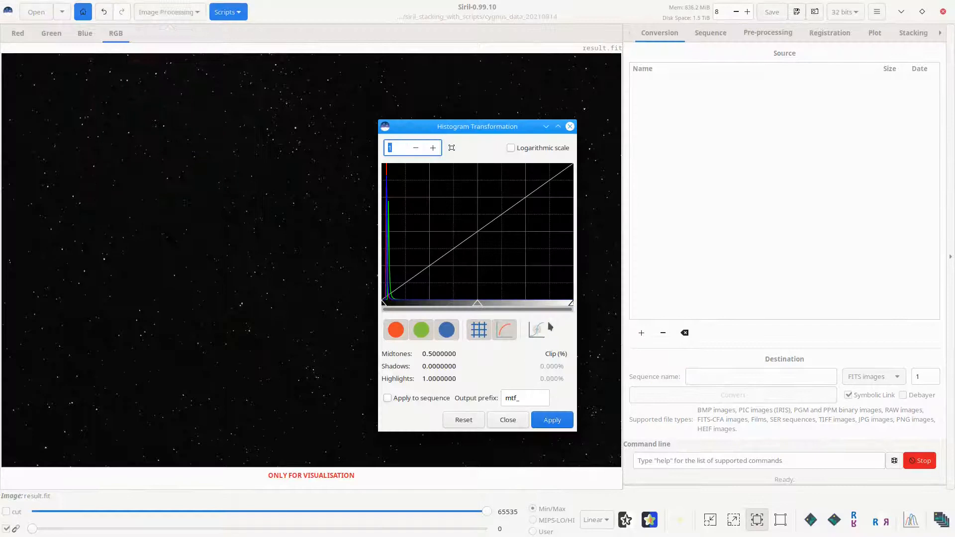
# Step: Auto-stretch the histogram, apply it, and close the Histogram Transformation tool
pyautogui.click(535, 329)
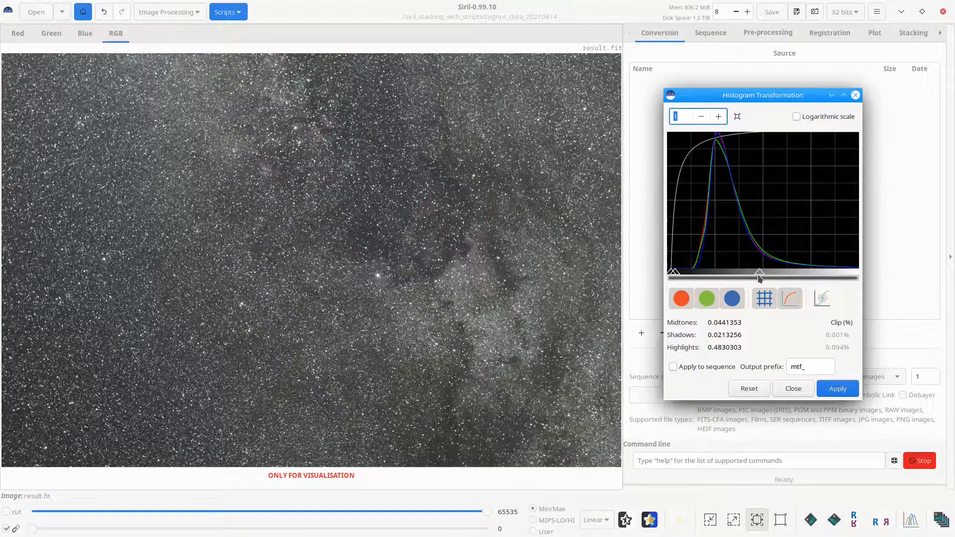
pyautogui.click(837, 388)
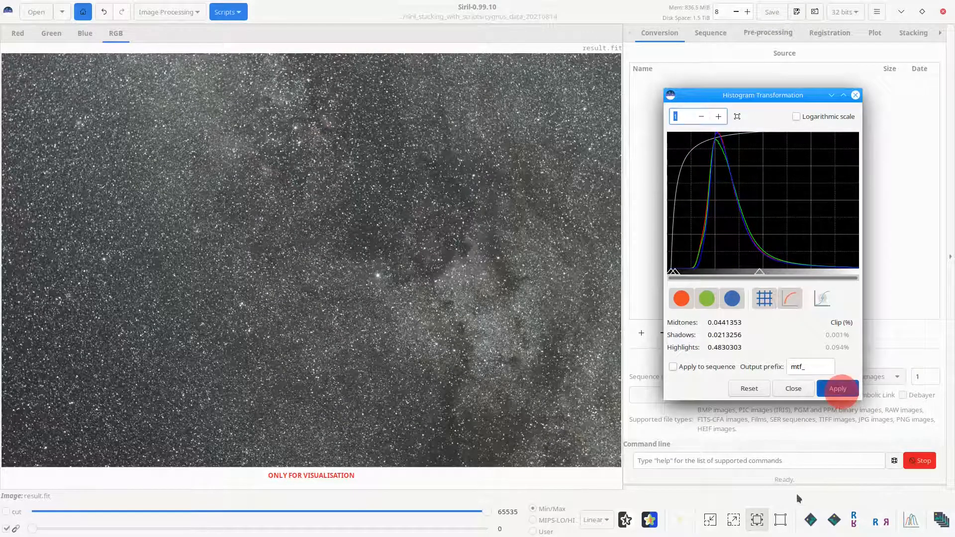
pyautogui.click(749, 389)
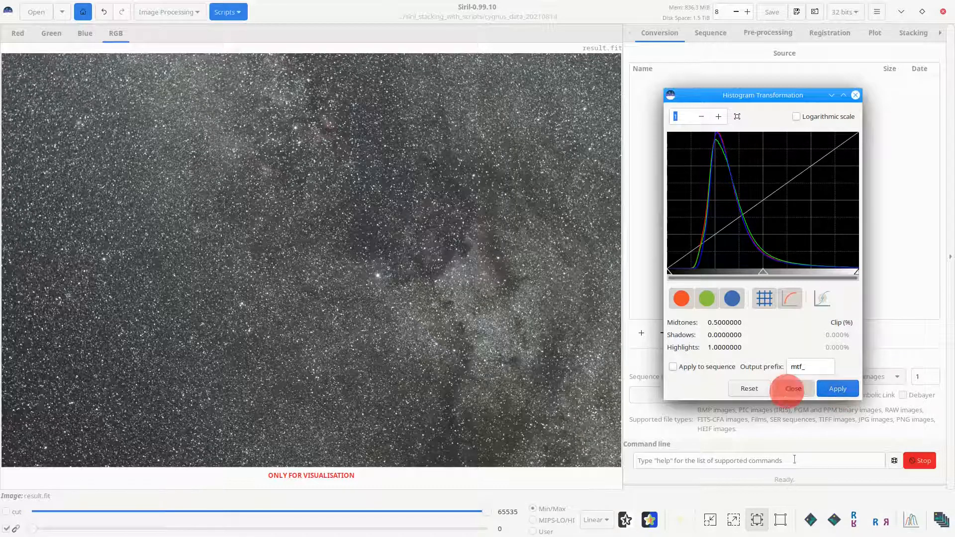
pyautogui.click(169, 11)
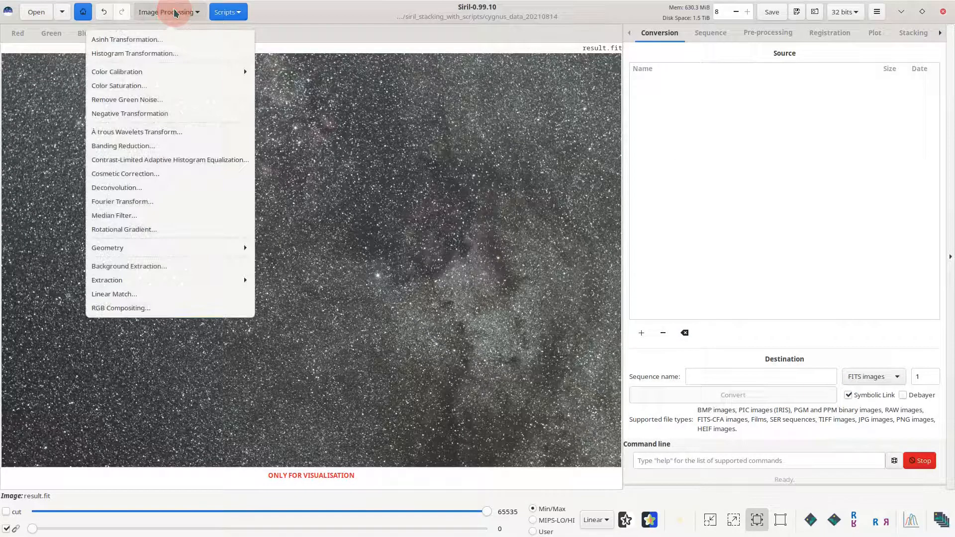
pyautogui.click(169, 160)
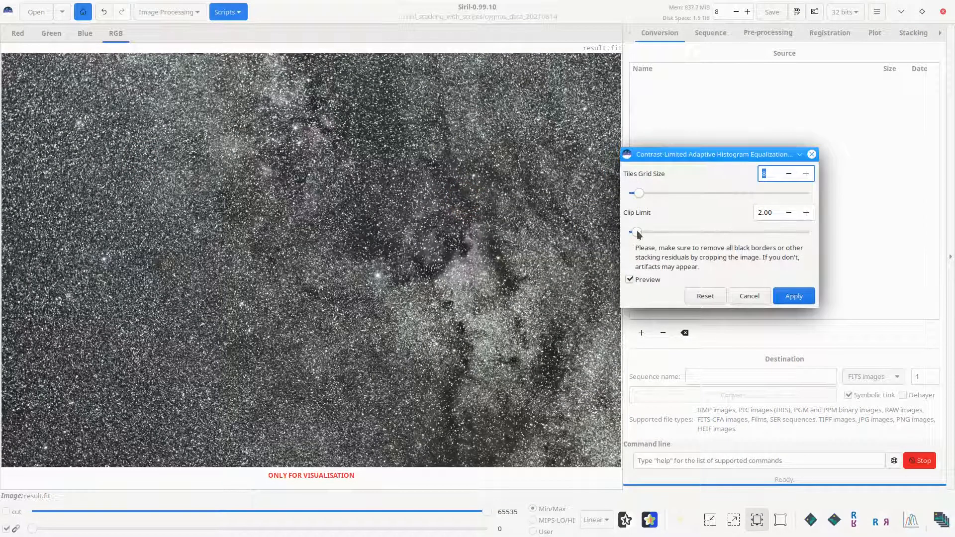
pyautogui.click(749, 296)
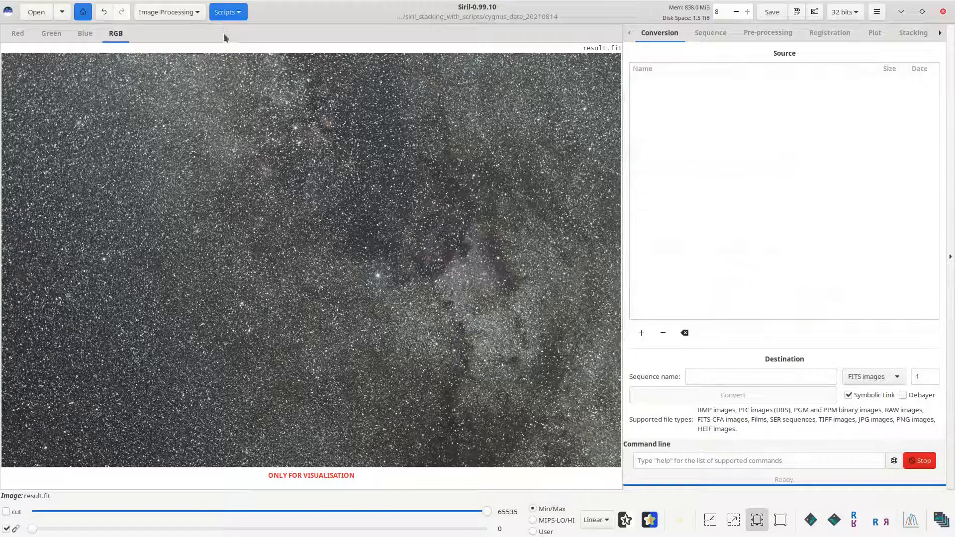
pyautogui.click(166, 12)
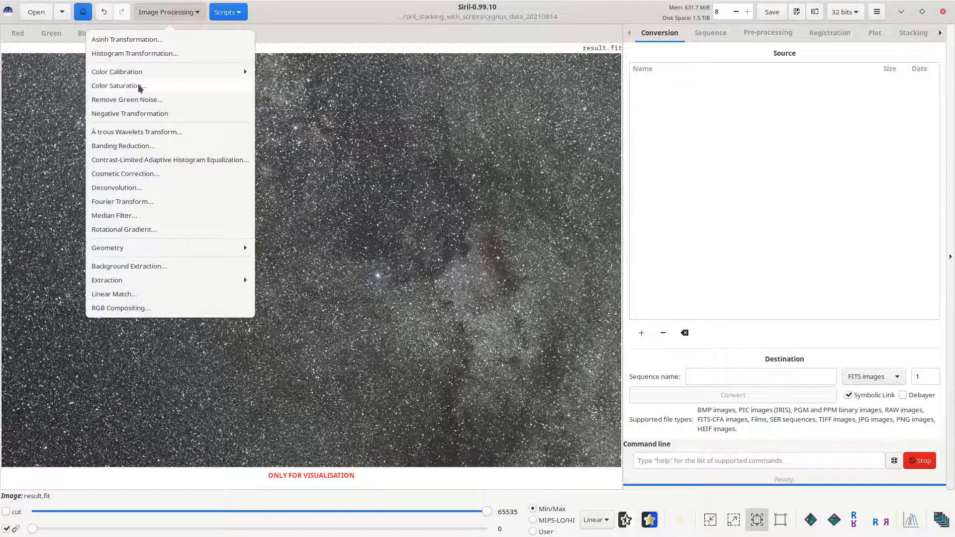
# Step: Apply global colour saturation with amount 1.00 and background factor 0.12
pyautogui.click(116, 85)
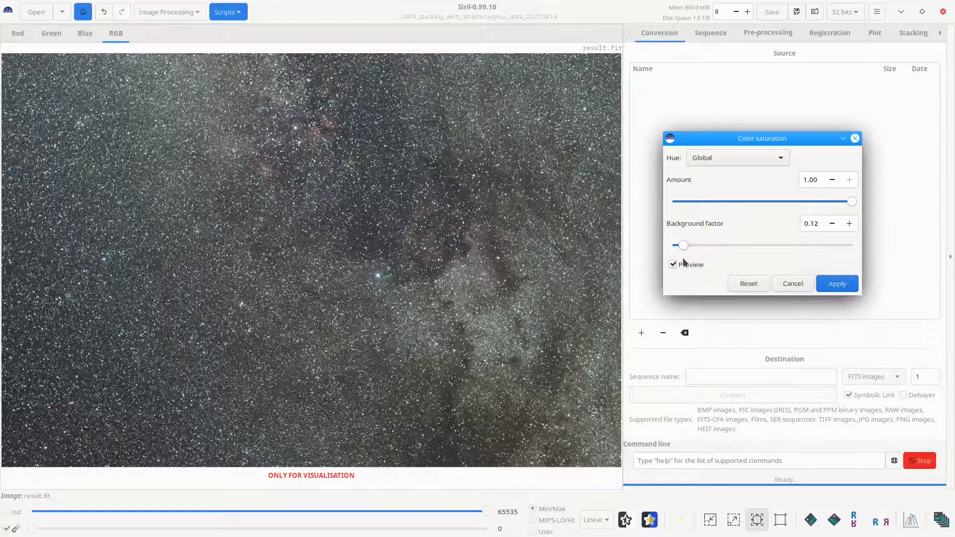
pyautogui.click(837, 283)
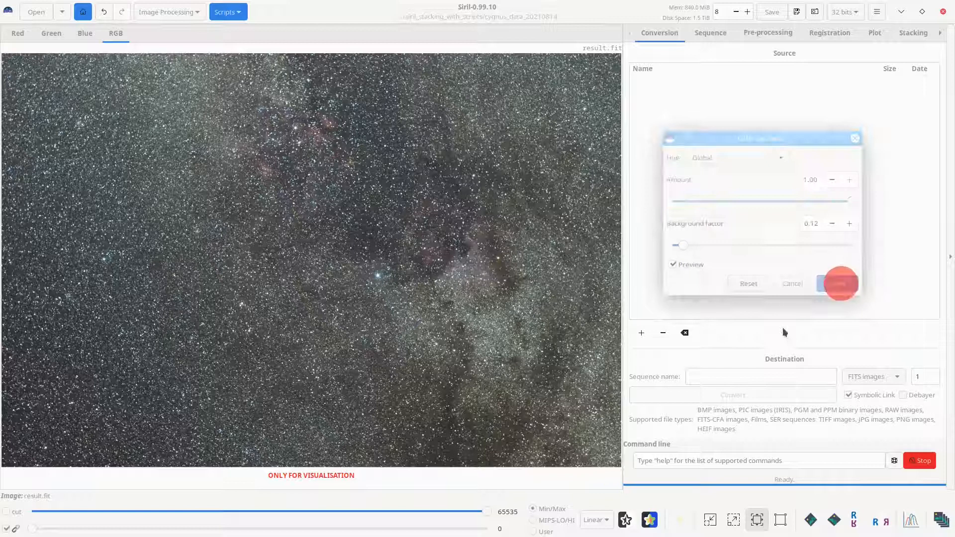
pyautogui.click(841, 284)
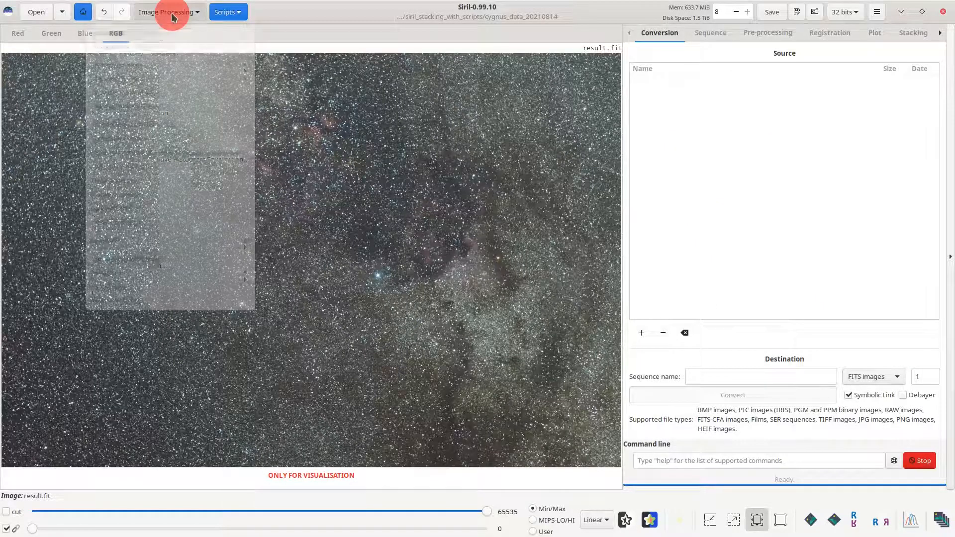
# Step: Run Background Extraction at degree 4 with 20 samples per line, generating samples and subtracting
pyautogui.click(165, 12)
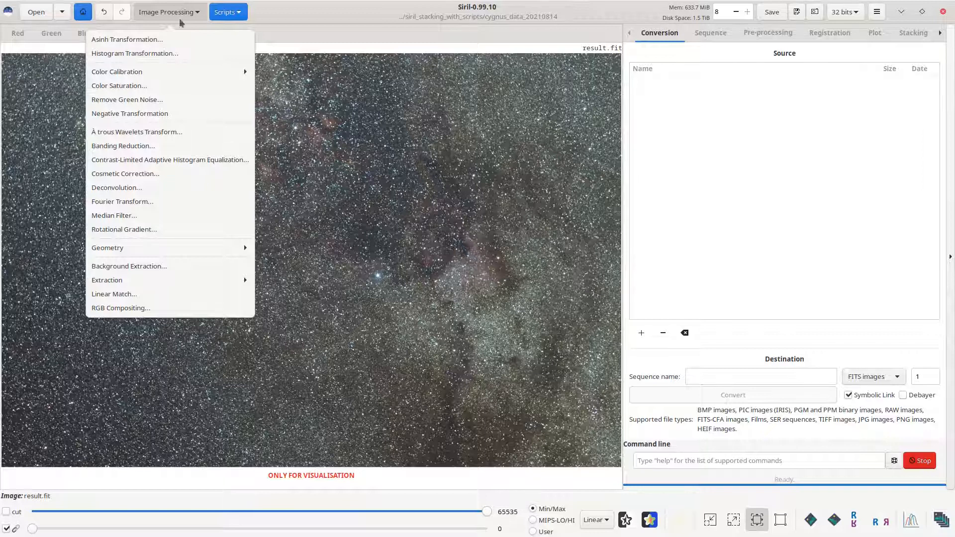
pyautogui.click(128, 266)
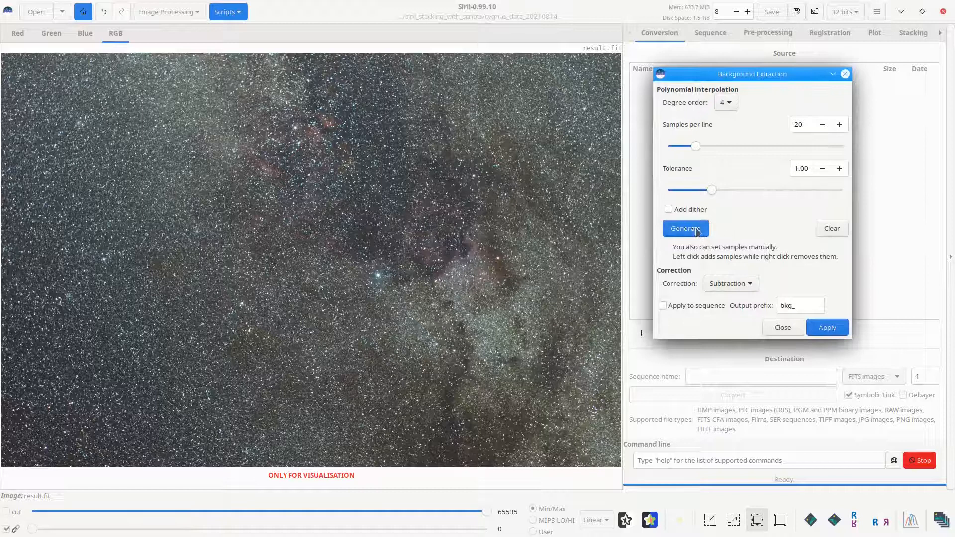
pyautogui.click(685, 228)
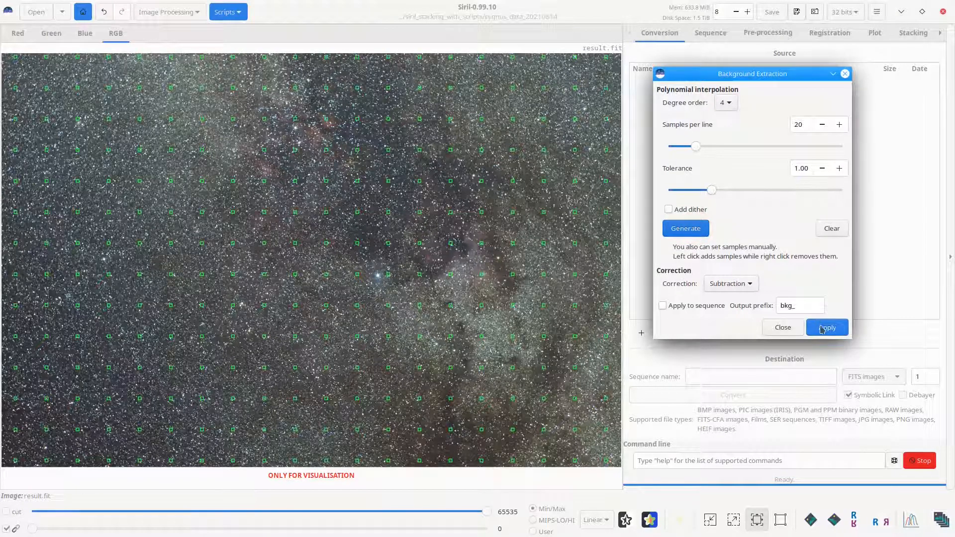
pyautogui.click(827, 327)
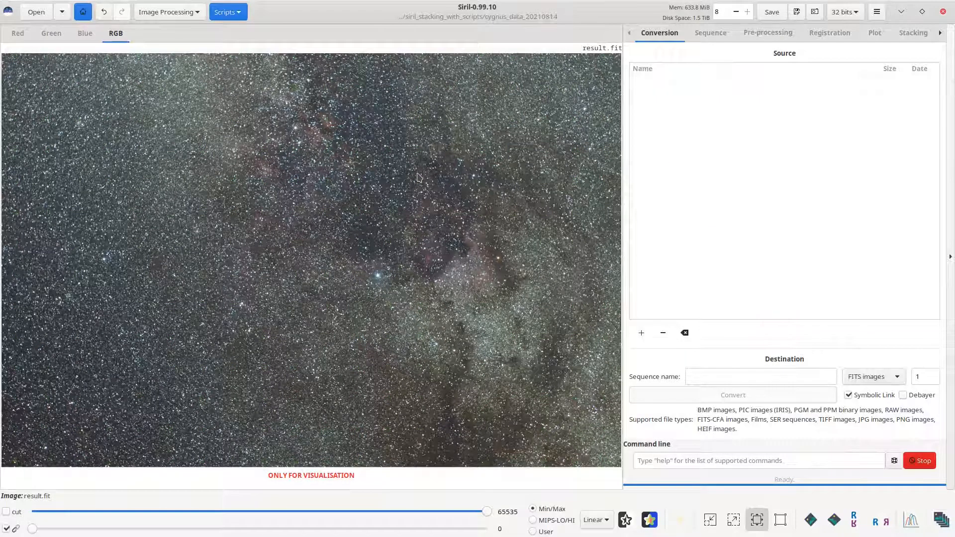
pyautogui.rightClick(328, 172)
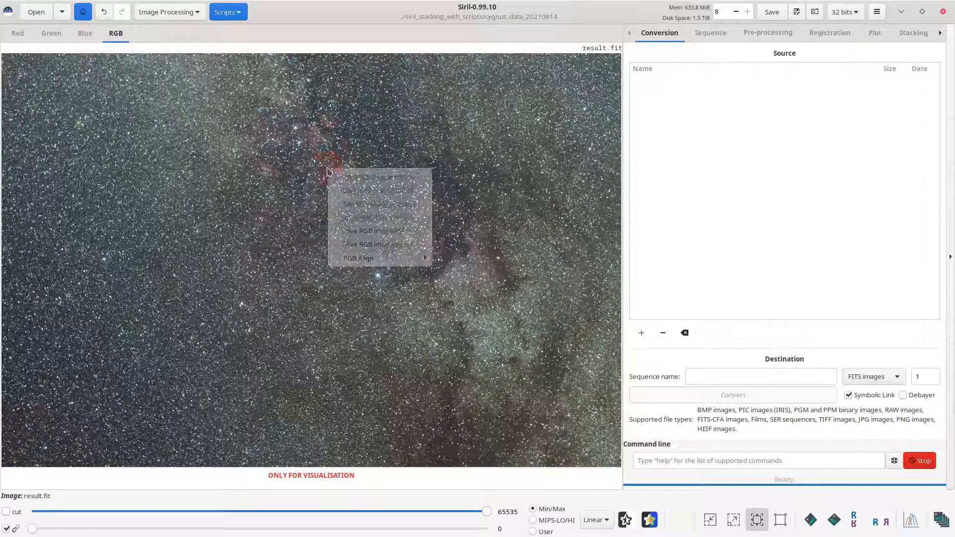
pyautogui.moveTo(380, 177)
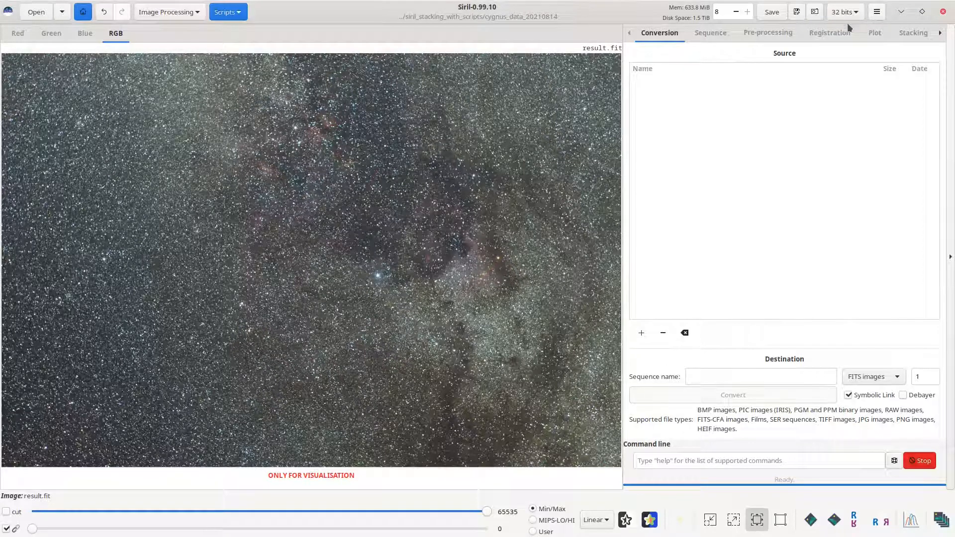
pyautogui.moveTo(797, 11)
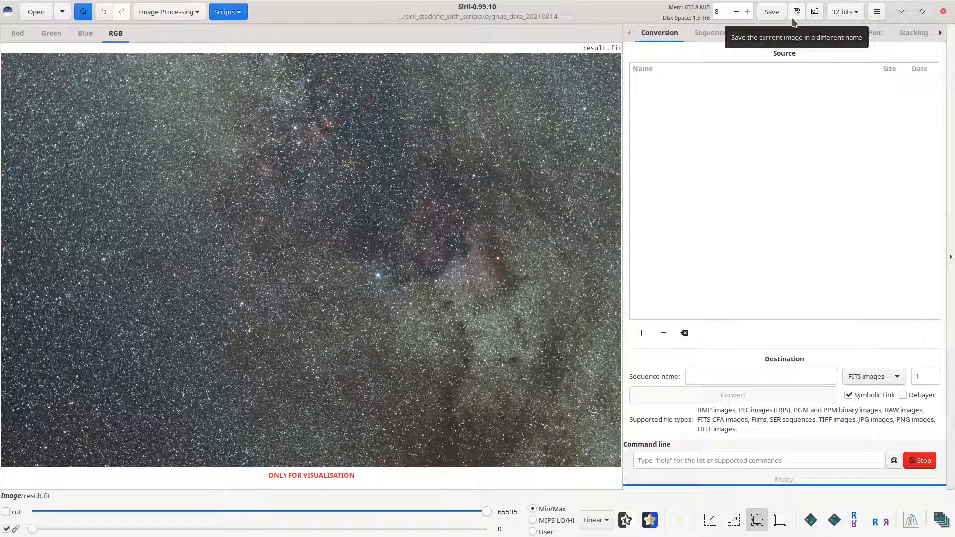
pyautogui.moveTo(772, 11)
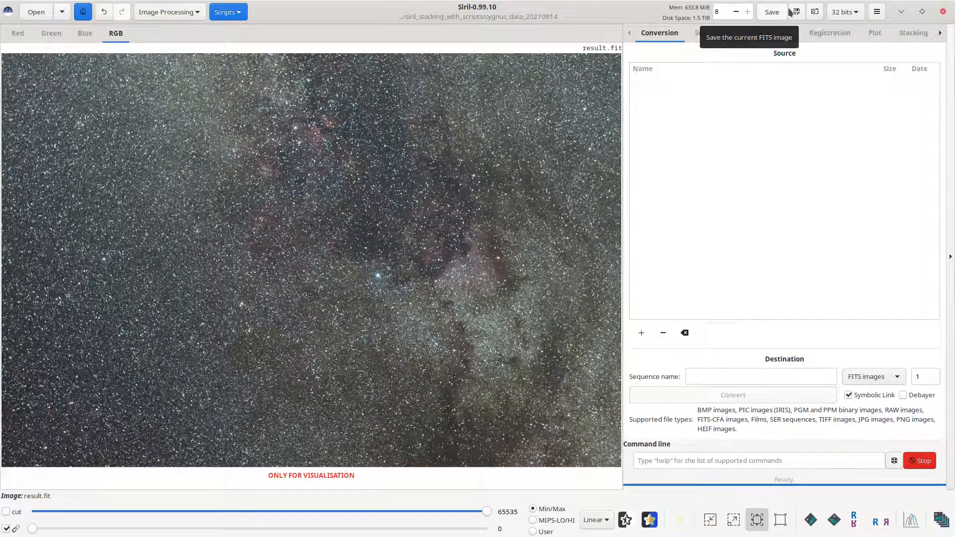
pyautogui.moveTo(797, 11)
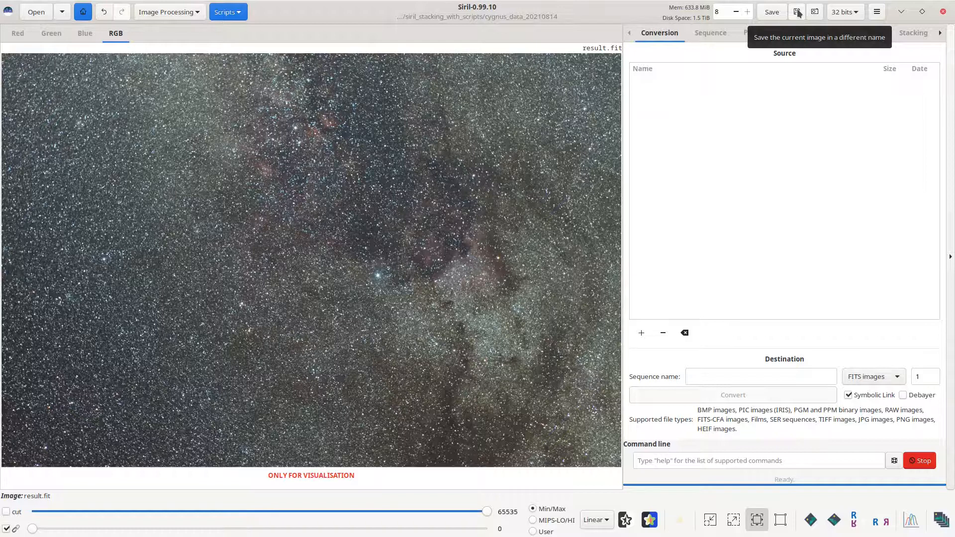
# Step: Save the image as test.tif, replacing the existing file in cygnus_data_20210814
pyautogui.click(798, 11)
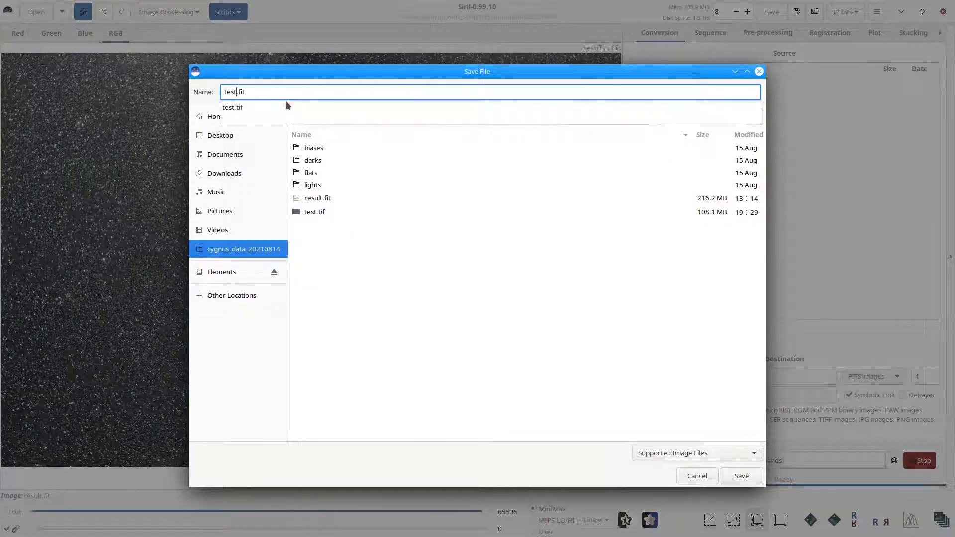
pyautogui.press('BackSpace')
pyautogui.write('ti')
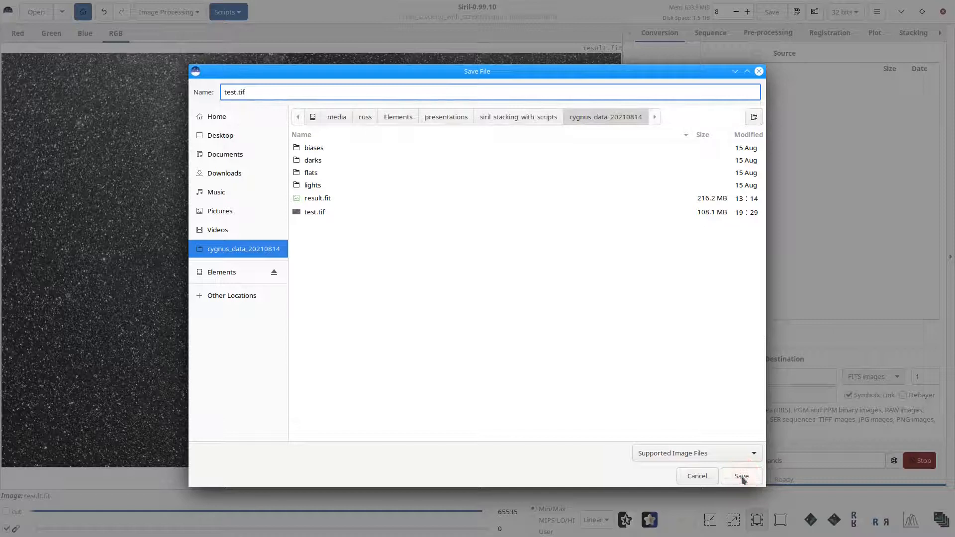
pyautogui.click(741, 475)
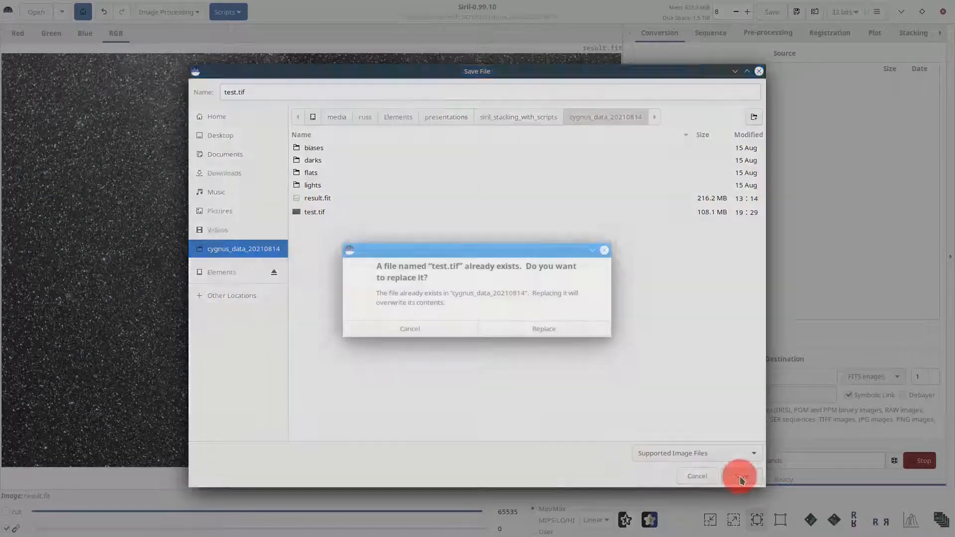
pyautogui.click(543, 329)
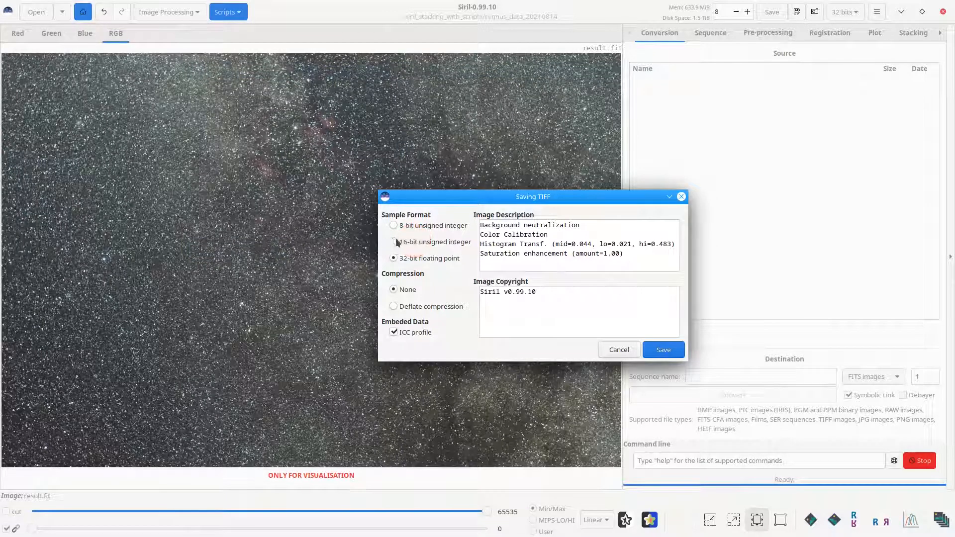
# Step: Choose 16-bit unsigned integer samples and write test.tif
pyautogui.click(394, 242)
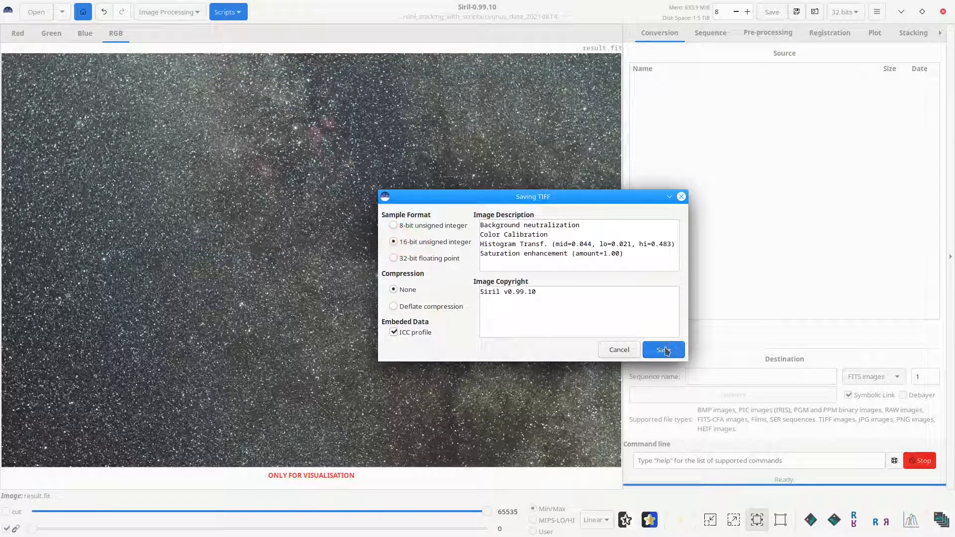
pyautogui.click(663, 349)
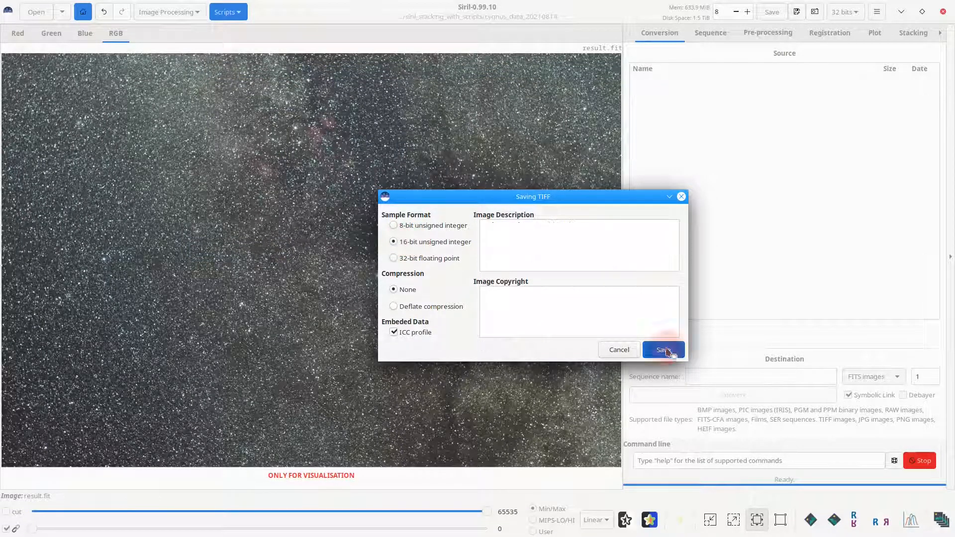
pyautogui.click(663, 349)
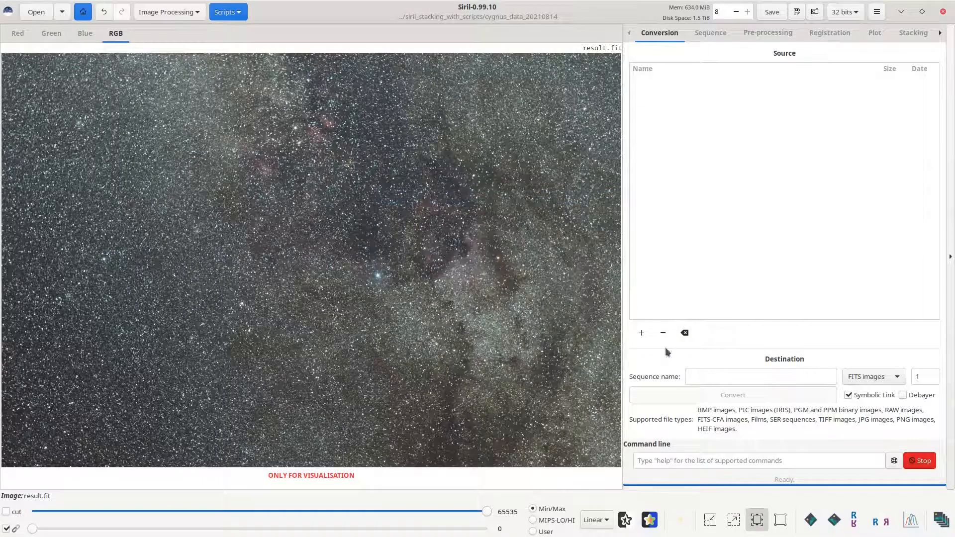